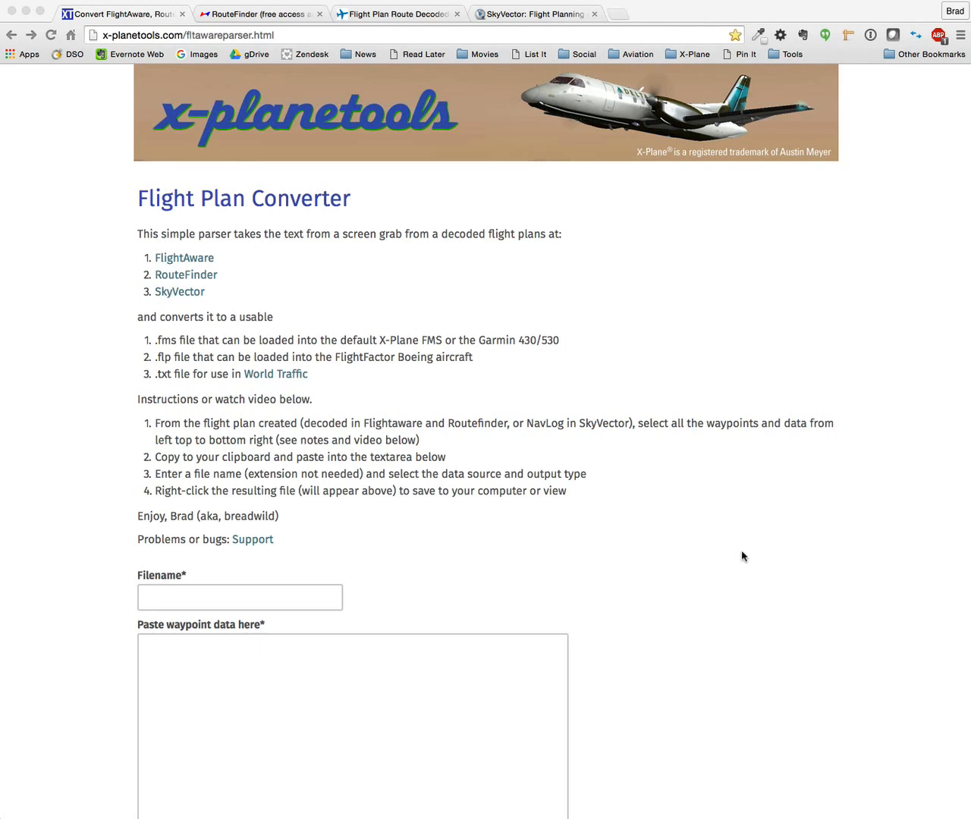
mouse_move(156, 284)
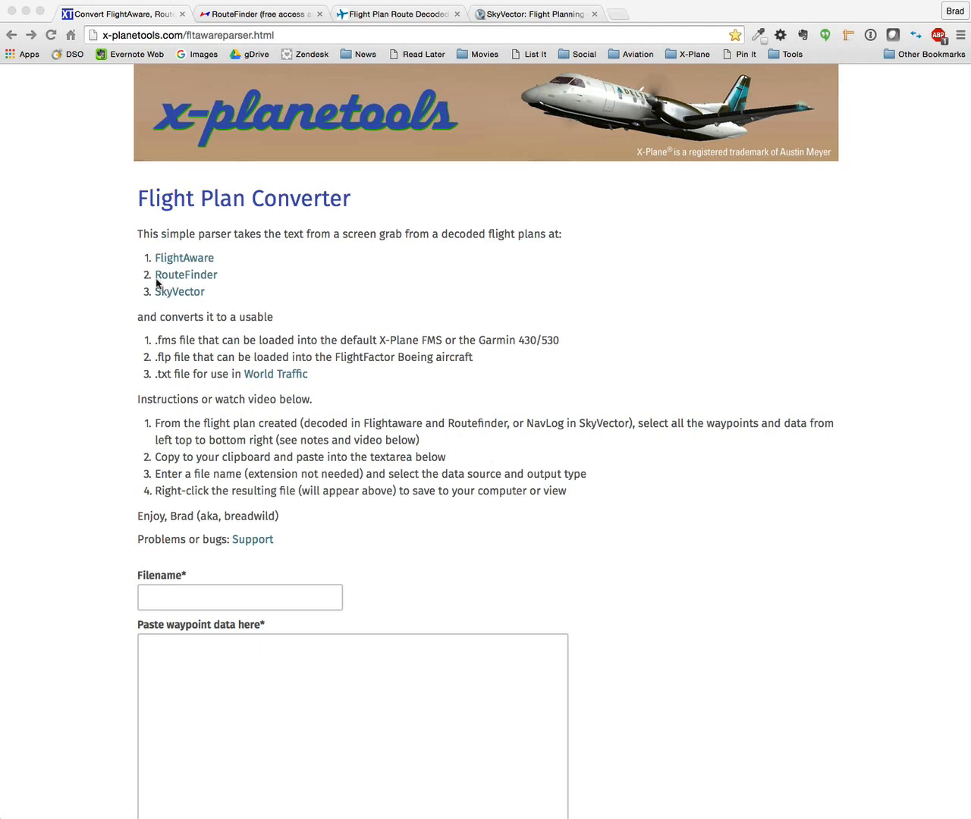
mouse_move(211, 263)
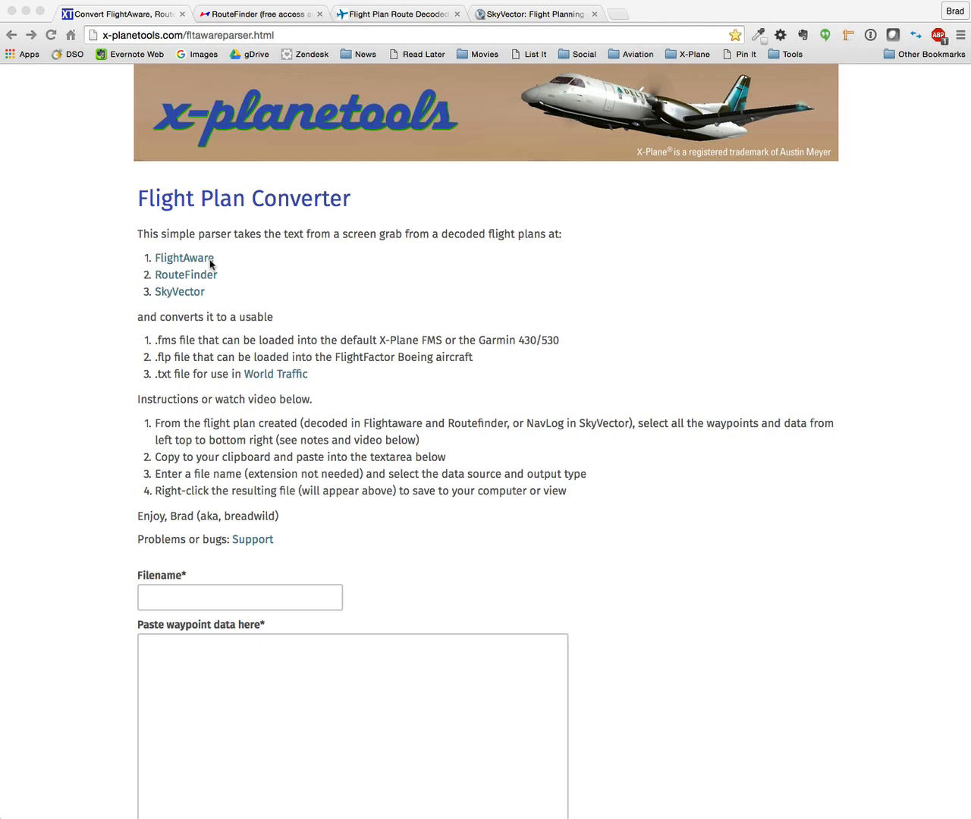
mouse_move(223, 274)
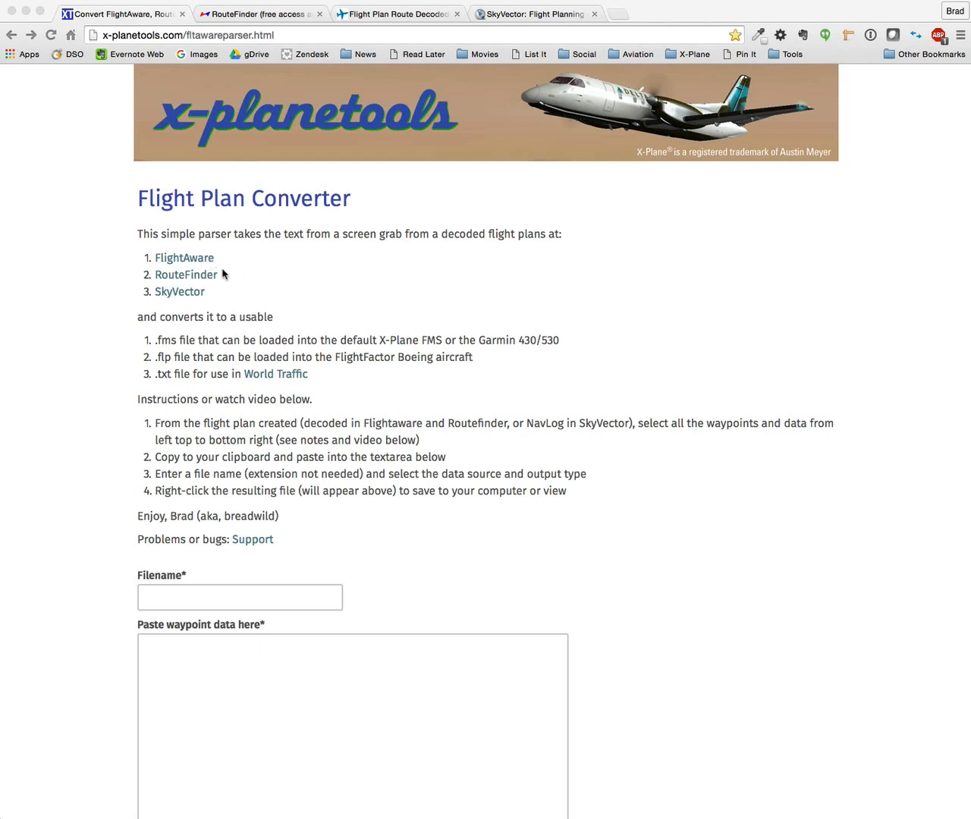
mouse_move(201, 293)
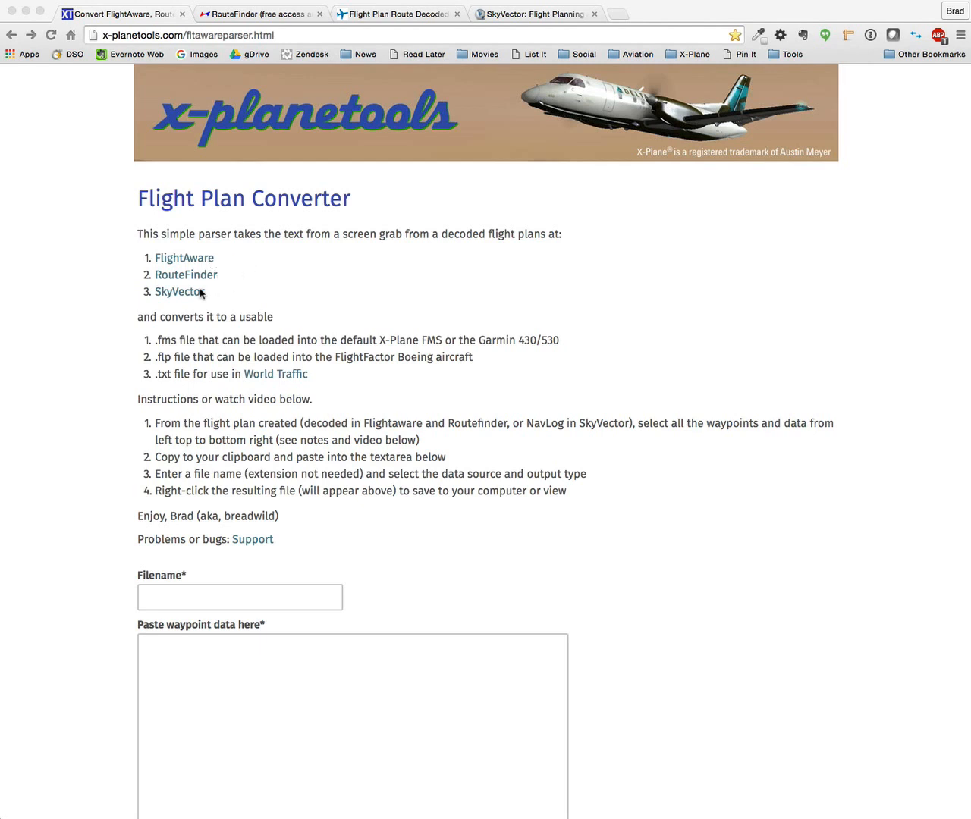
mouse_move(65, 289)
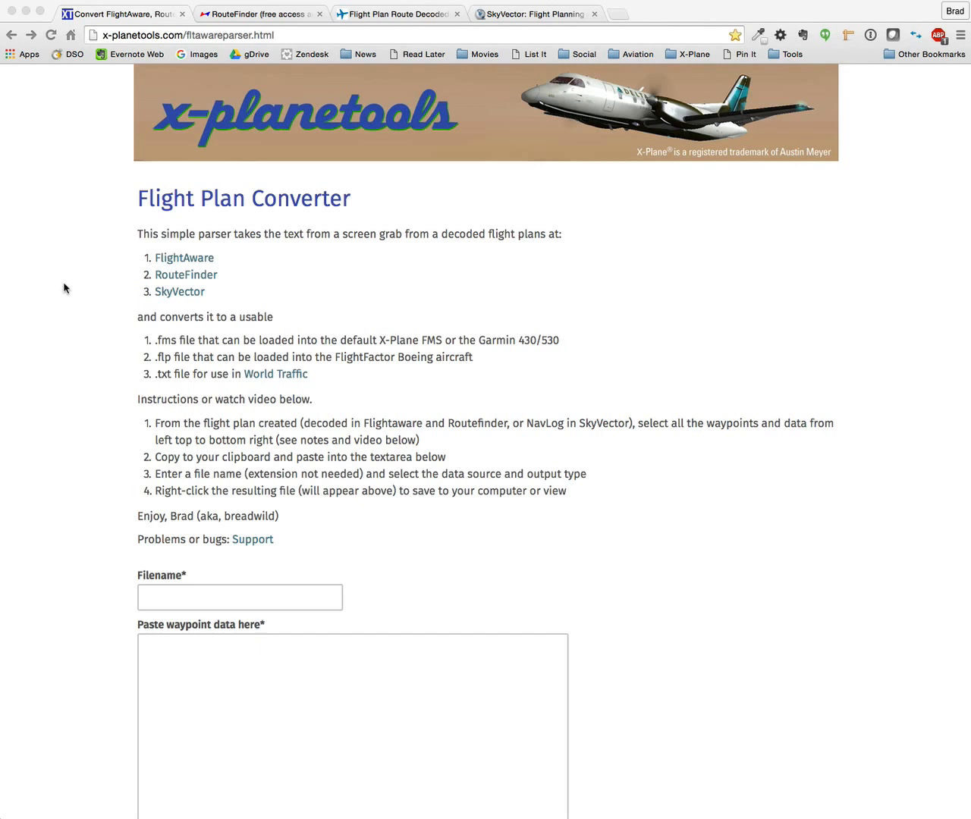
mouse_move(750, 513)
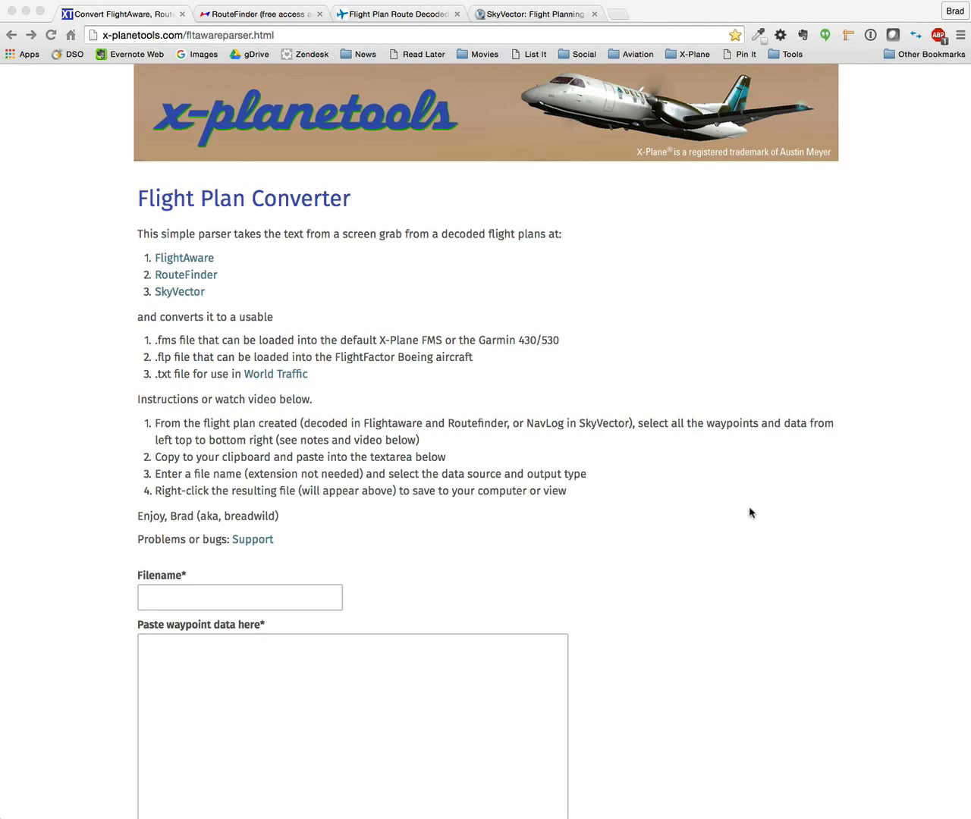
Enter KORD as origin, choose Chicago O'Hare Intl, and list the flights to KSLC
scroll(down, 3)
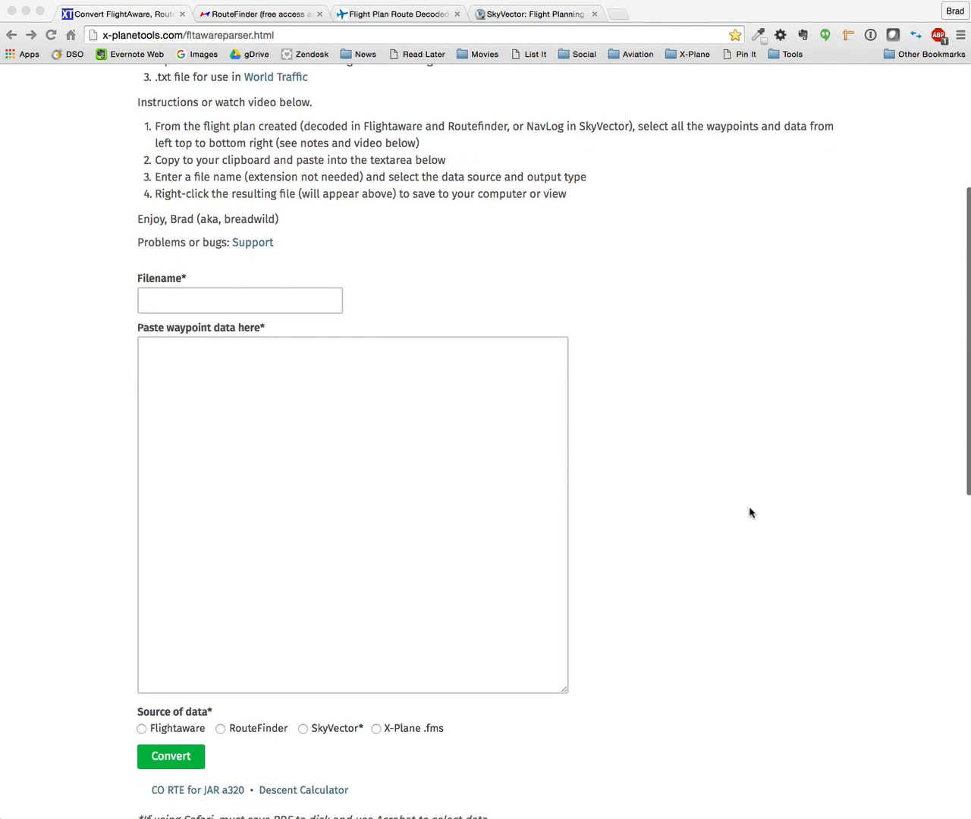
scroll(down, 3)
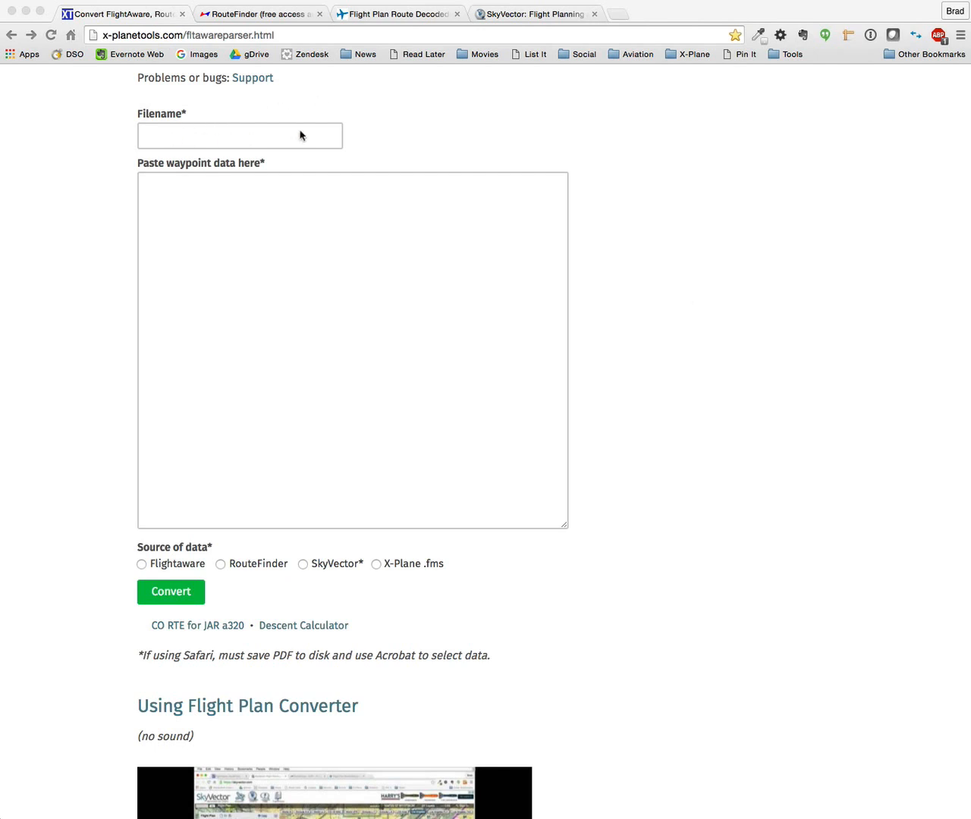
mouse_move(701, 231)
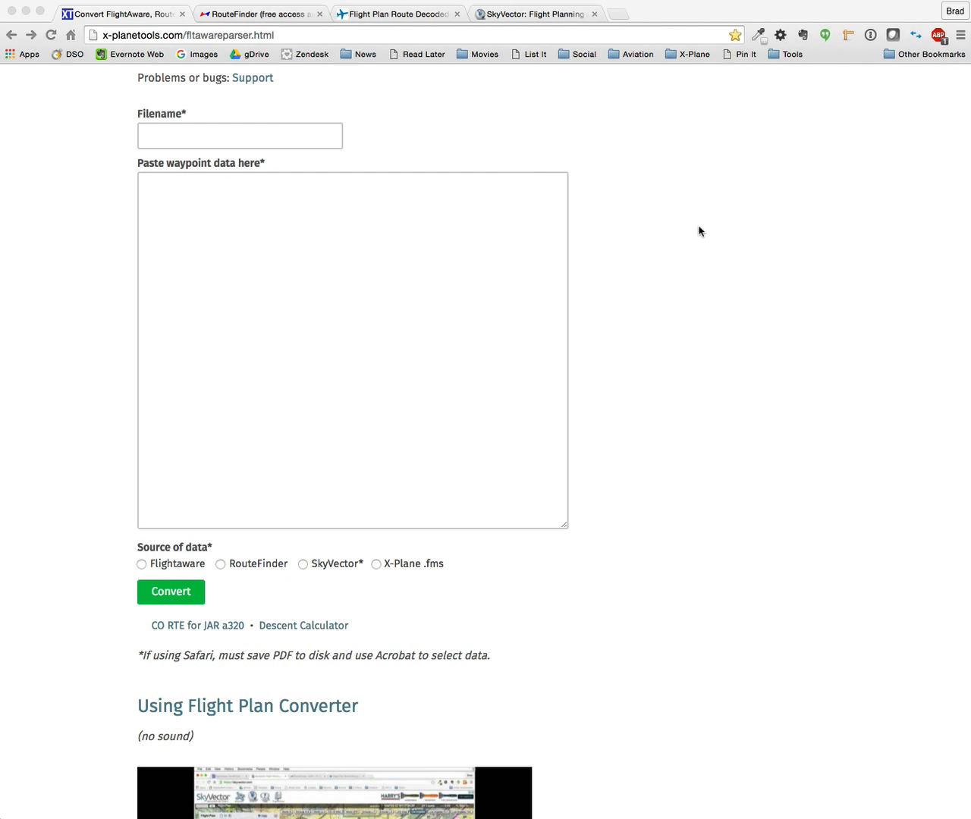
mouse_move(383, 314)
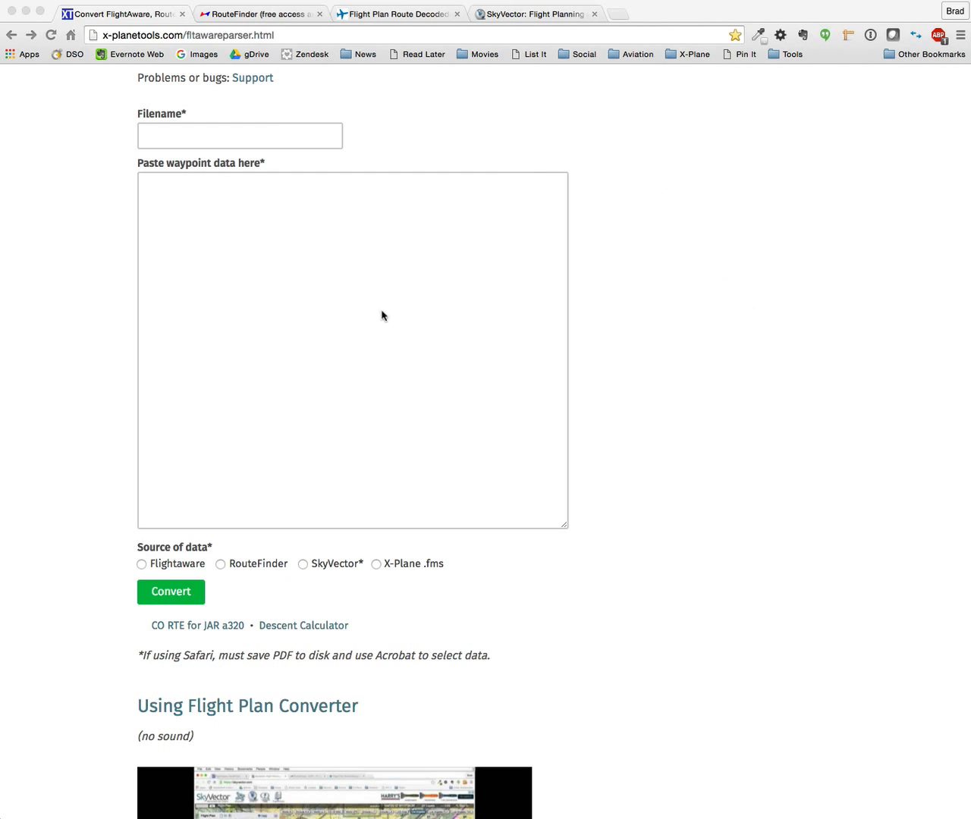
mouse_move(378, 447)
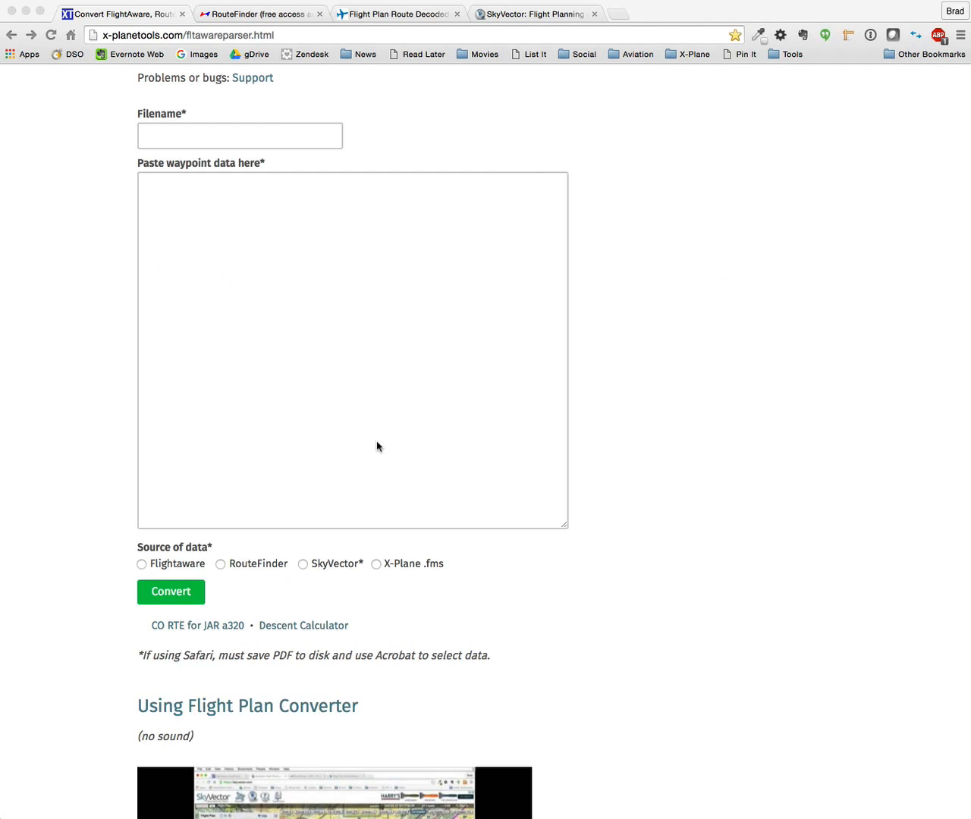
scroll(down, 3)
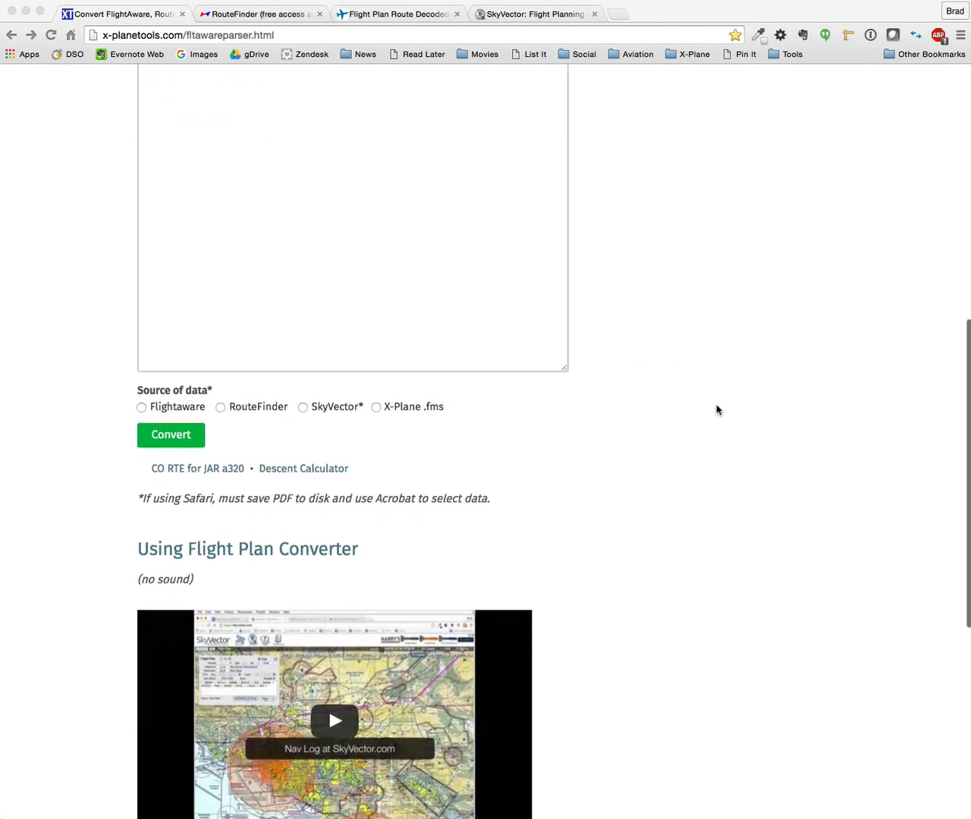
scroll(down, 3)
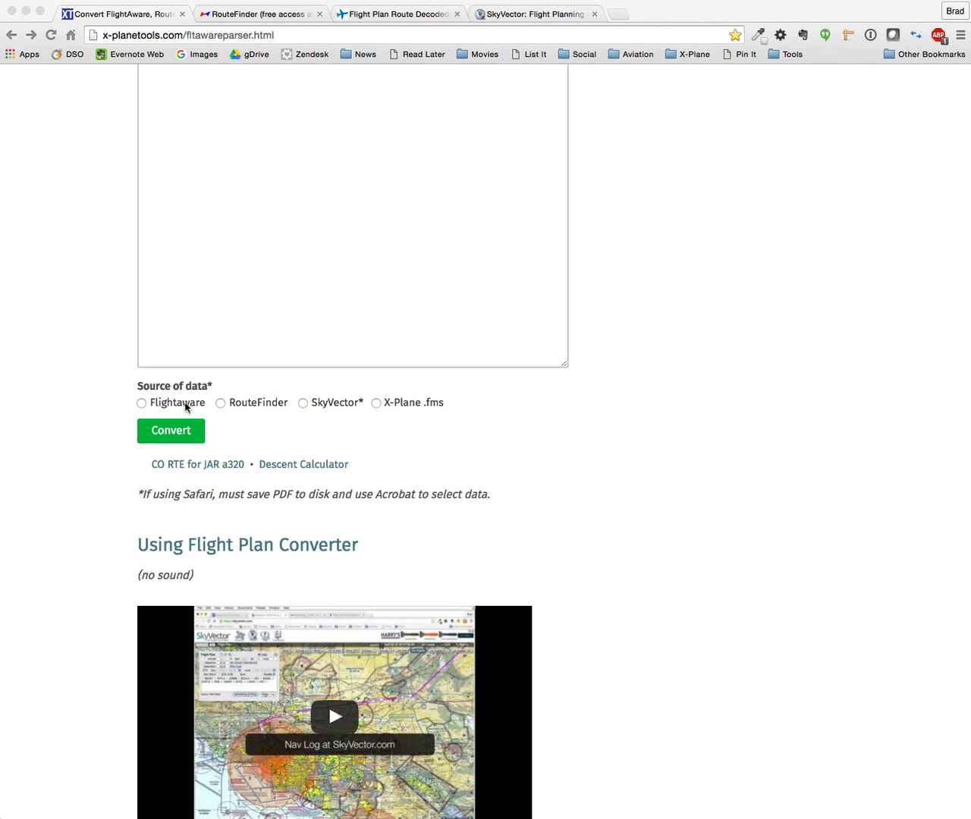
mouse_move(270, 414)
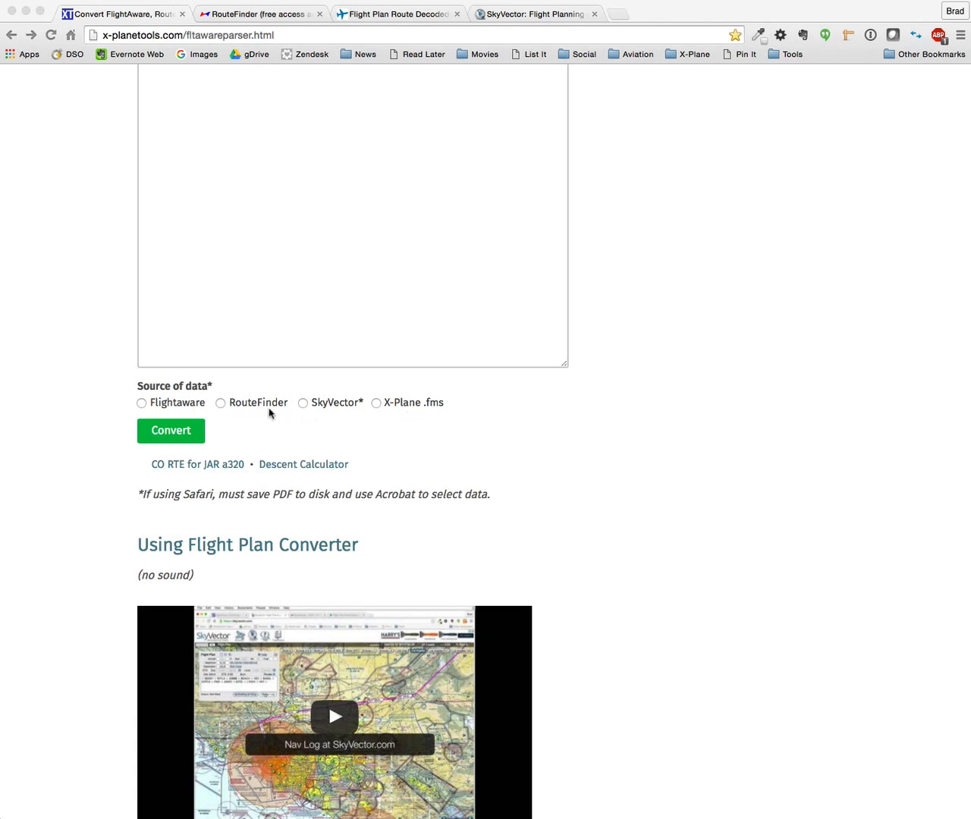
click(141, 403)
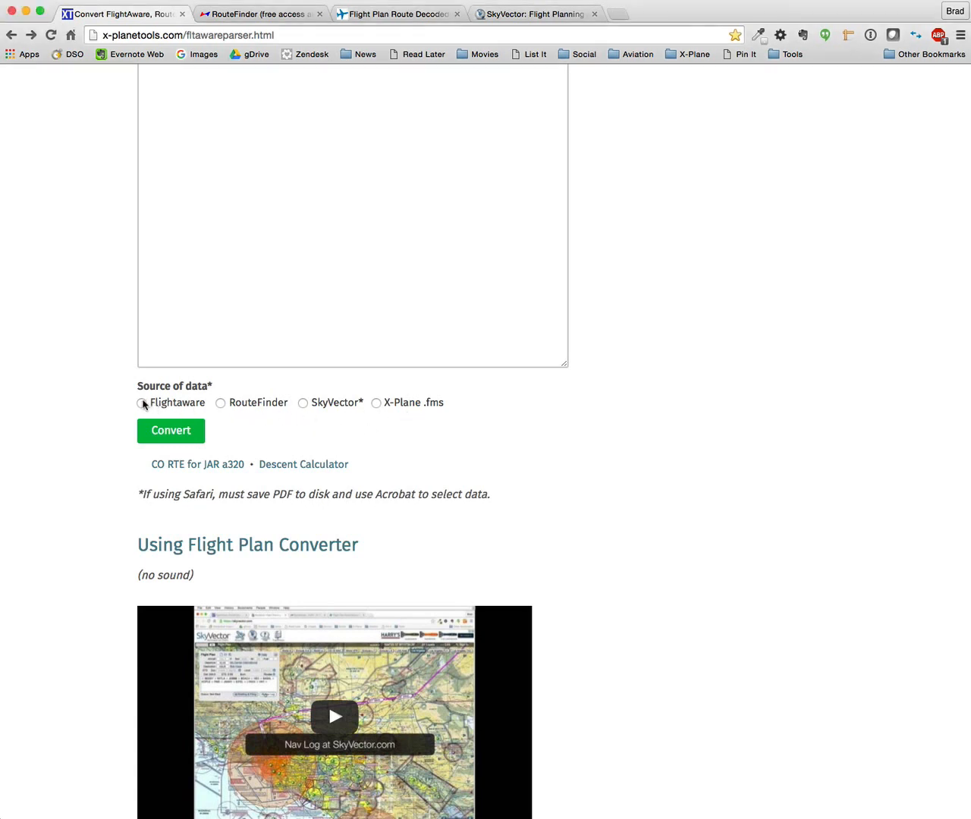
click(141, 403)
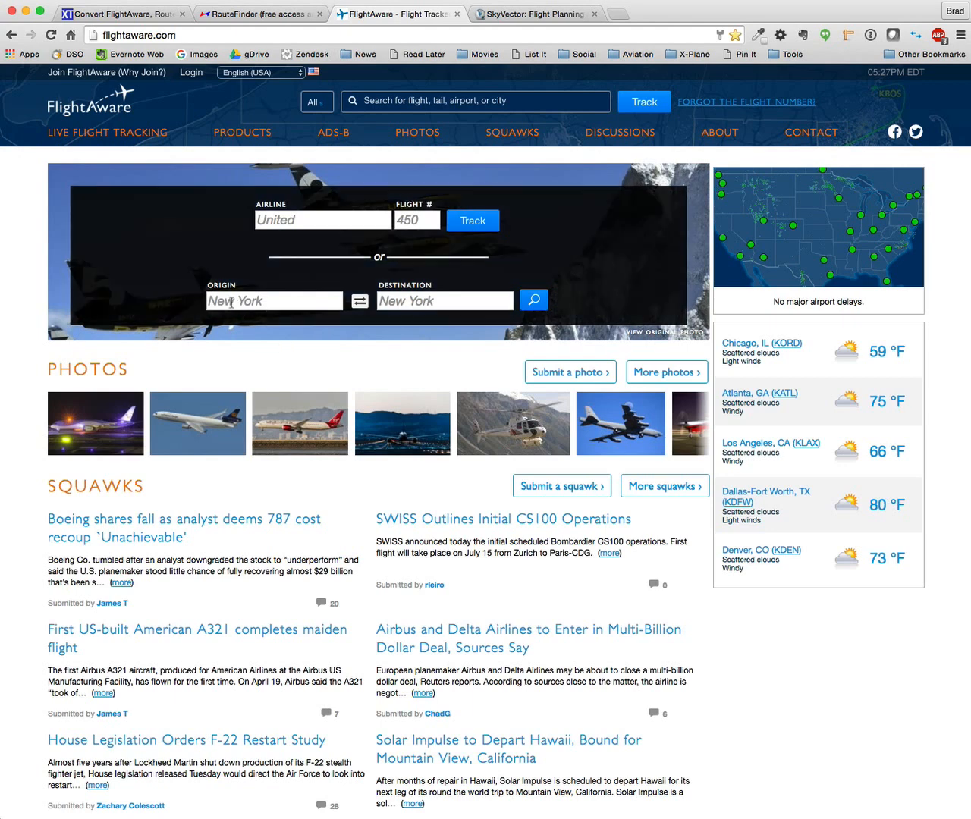
click(274, 300)
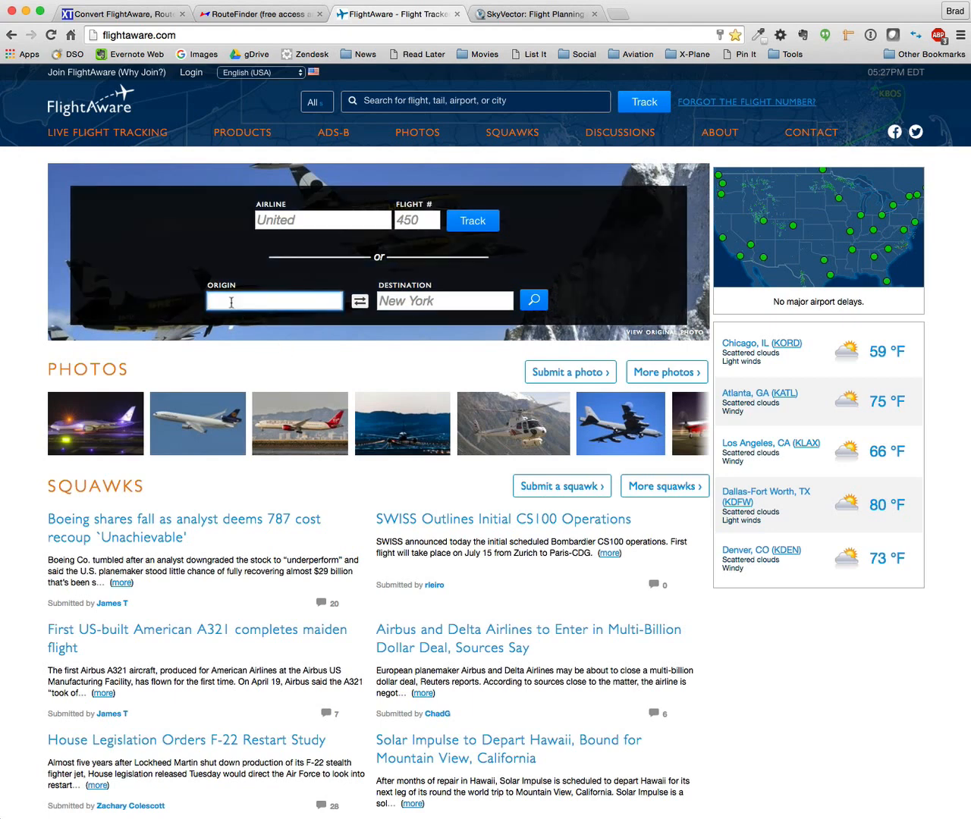
text(KORD)
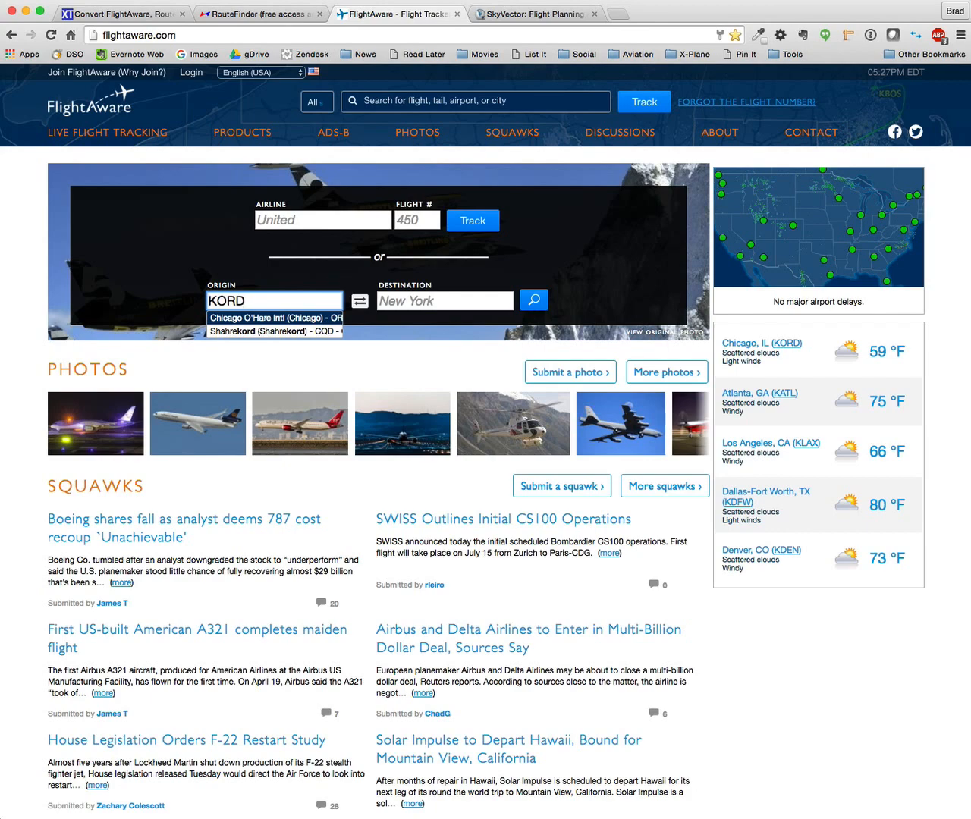
click(534, 299)
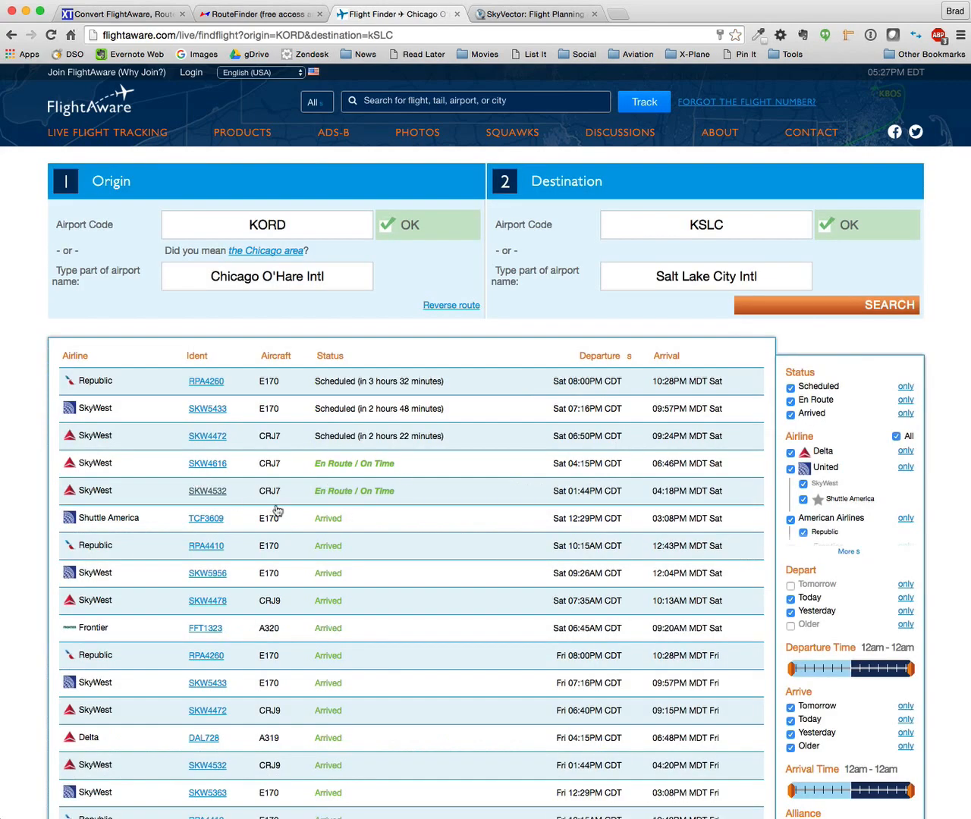
click(207, 491)
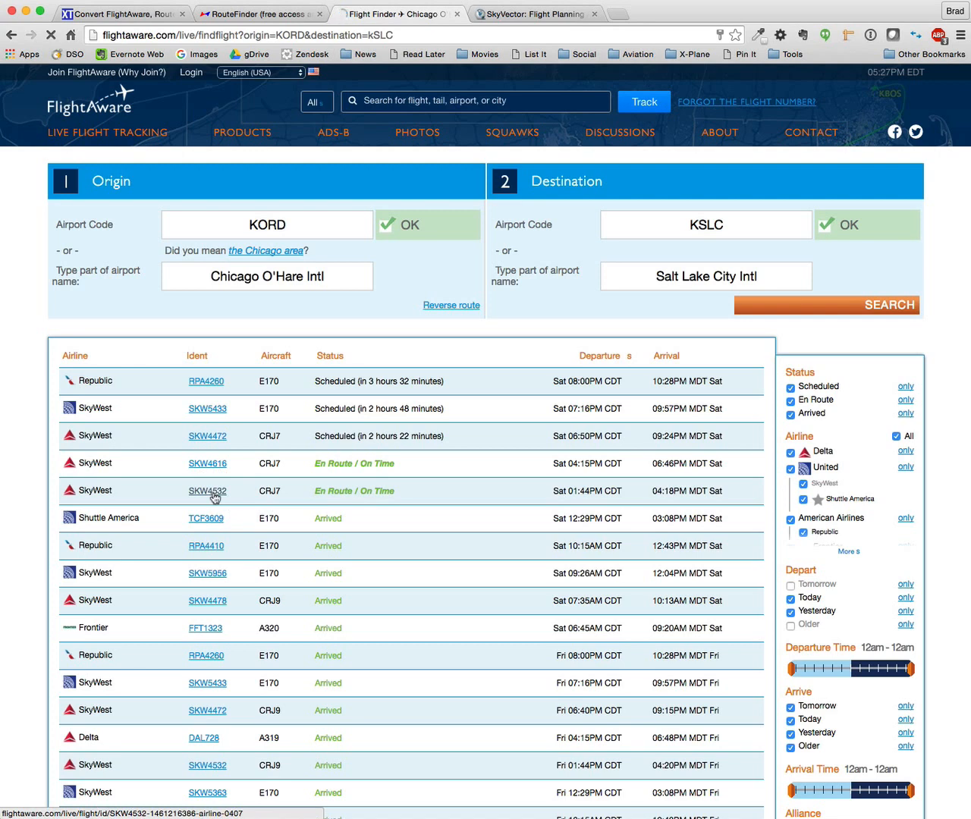
Open the SKW4532 flight page showing its KORD–KSLC filed route
click(207, 491)
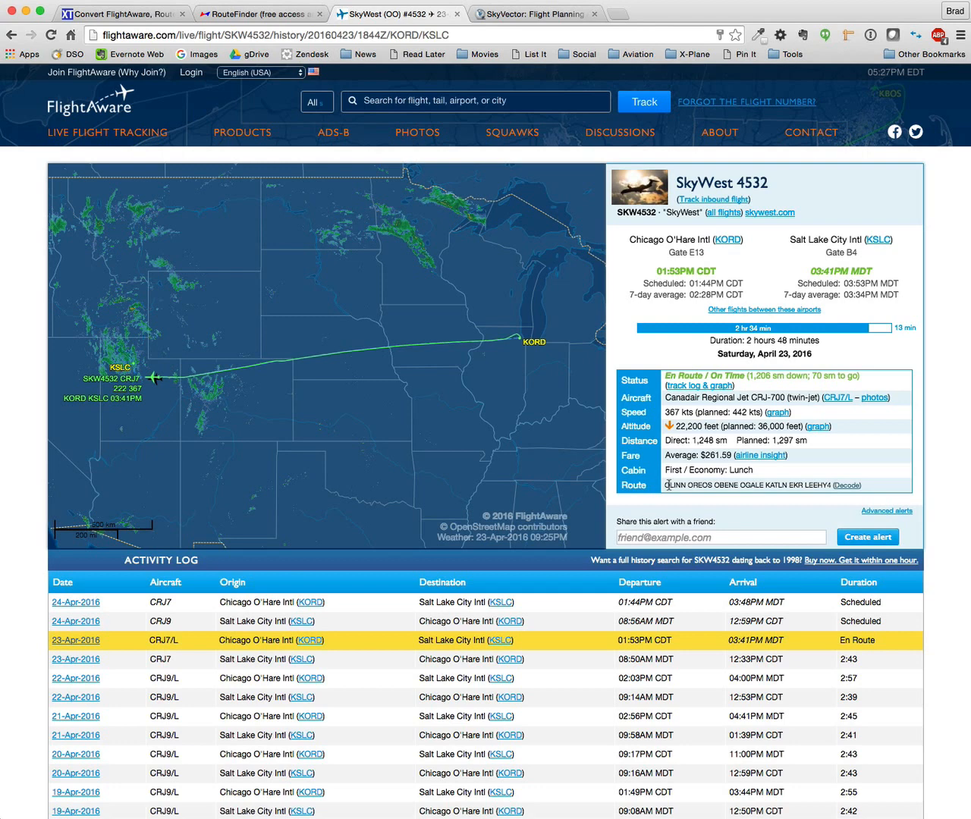
mouse_move(824, 494)
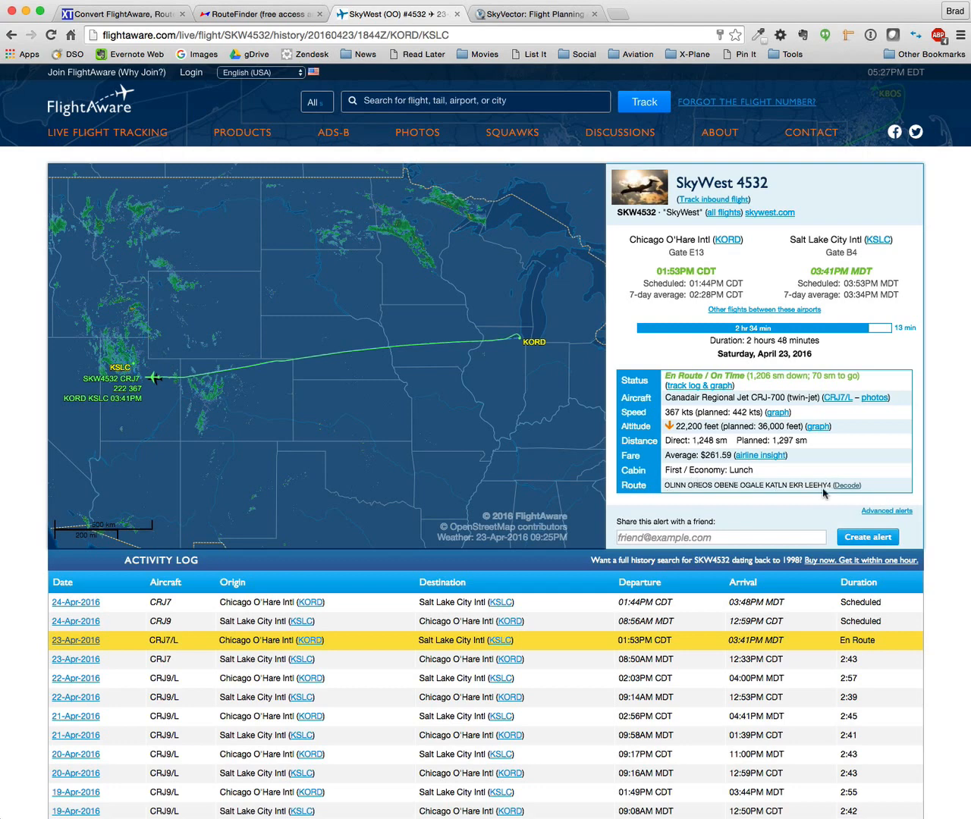
mouse_move(716, 500)
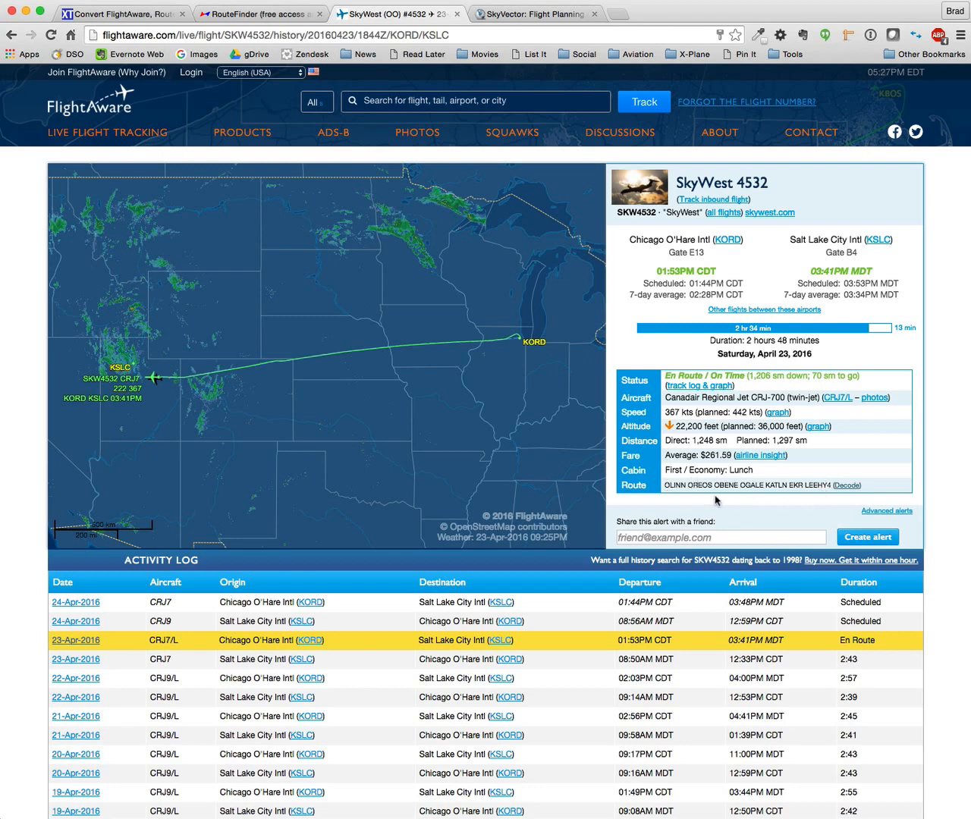
mouse_move(845, 489)
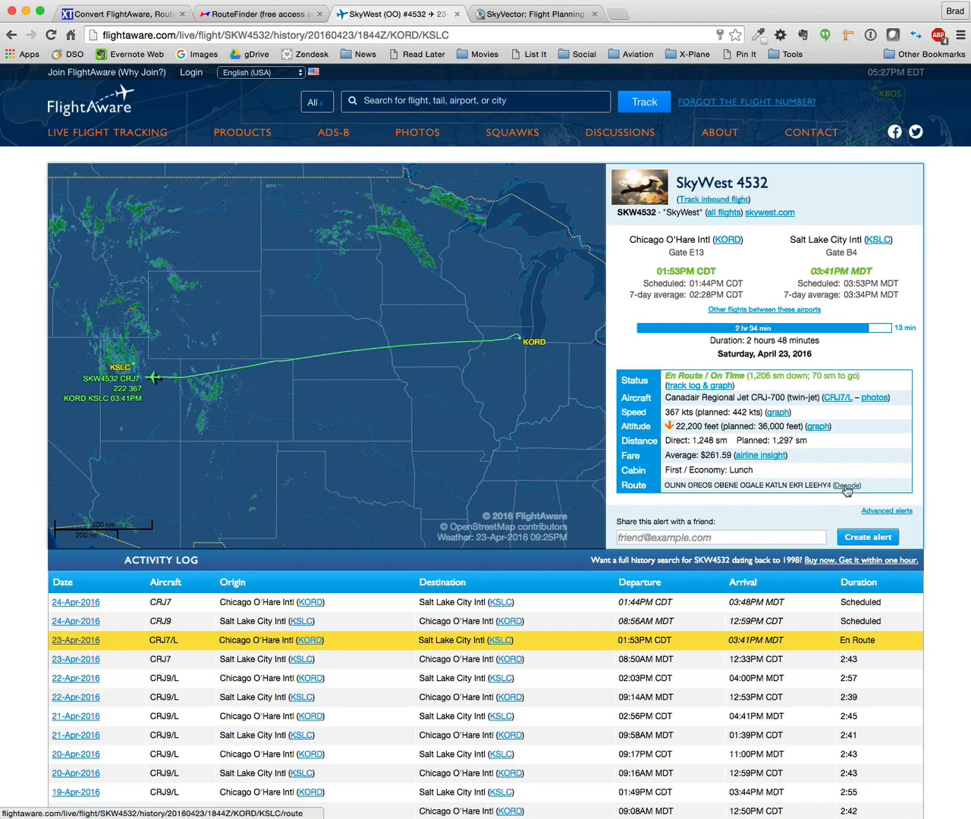
Show the decoded waypoint table for SkyWest 4532's KORD–KSLC route
click(845, 485)
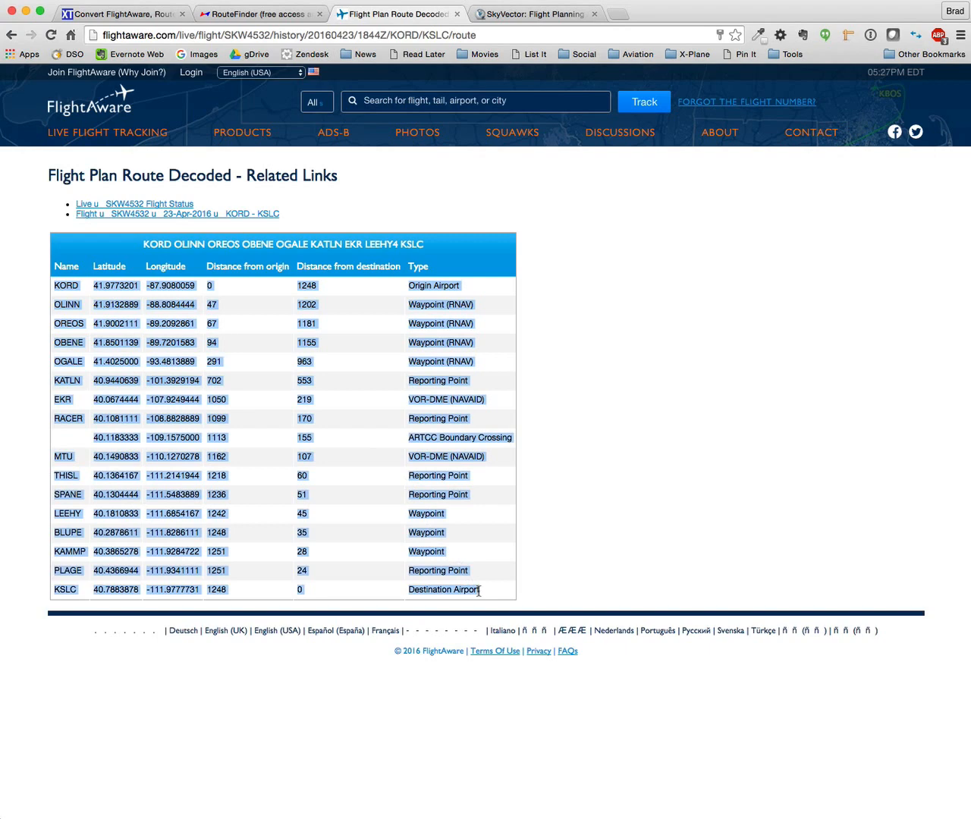
mouse_move(57, 292)
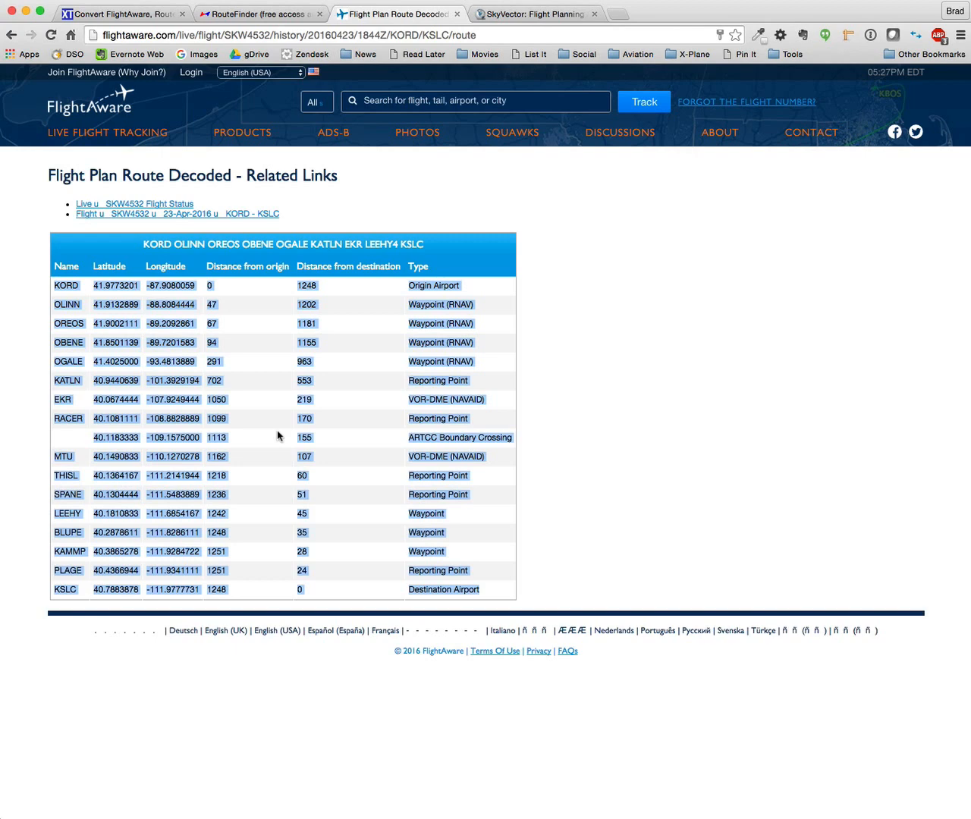
mouse_move(374, 501)
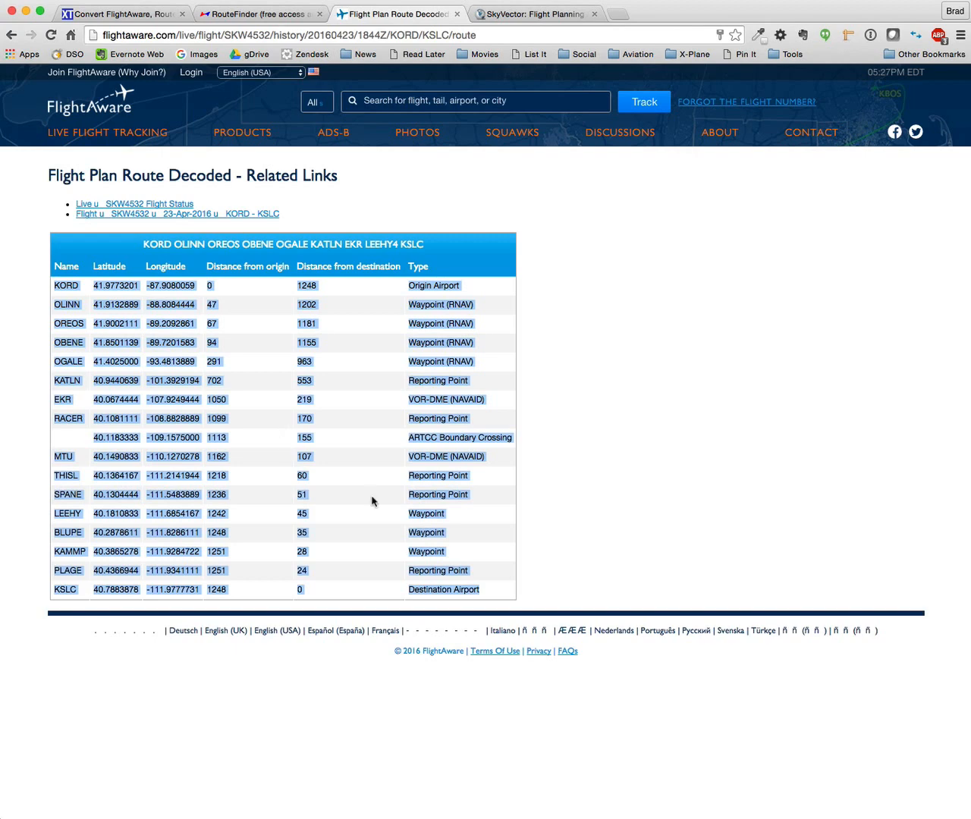
mouse_move(459, 615)
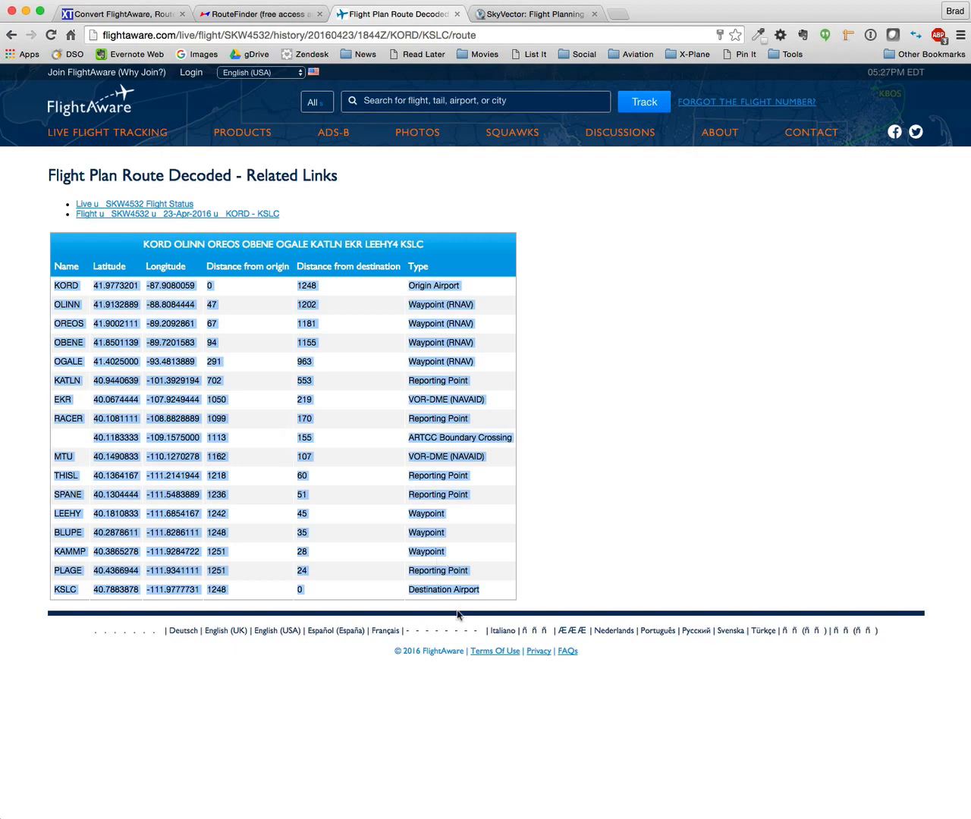
mouse_move(39, 446)
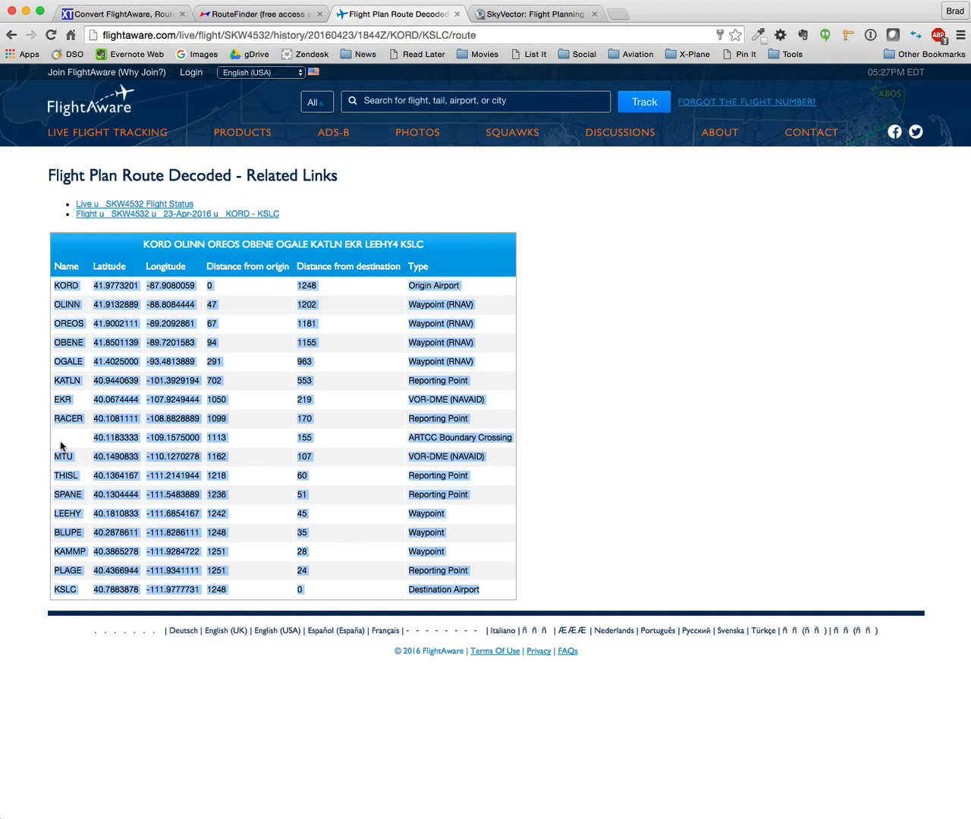
mouse_move(78, 446)
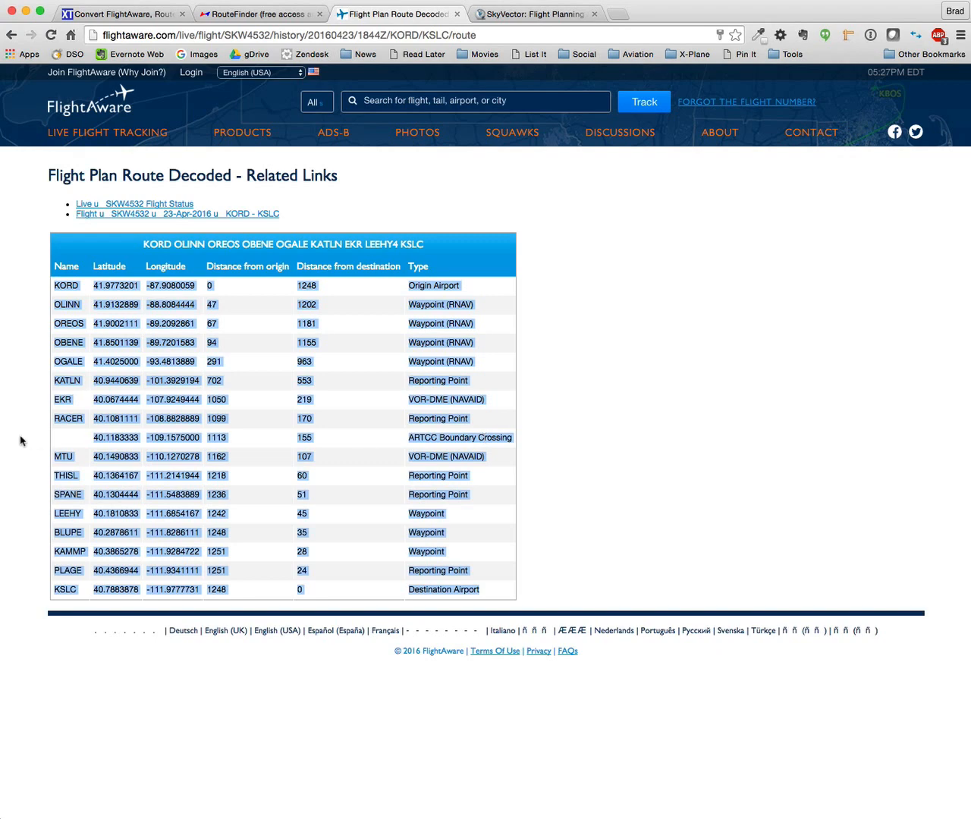
mouse_move(85, 441)
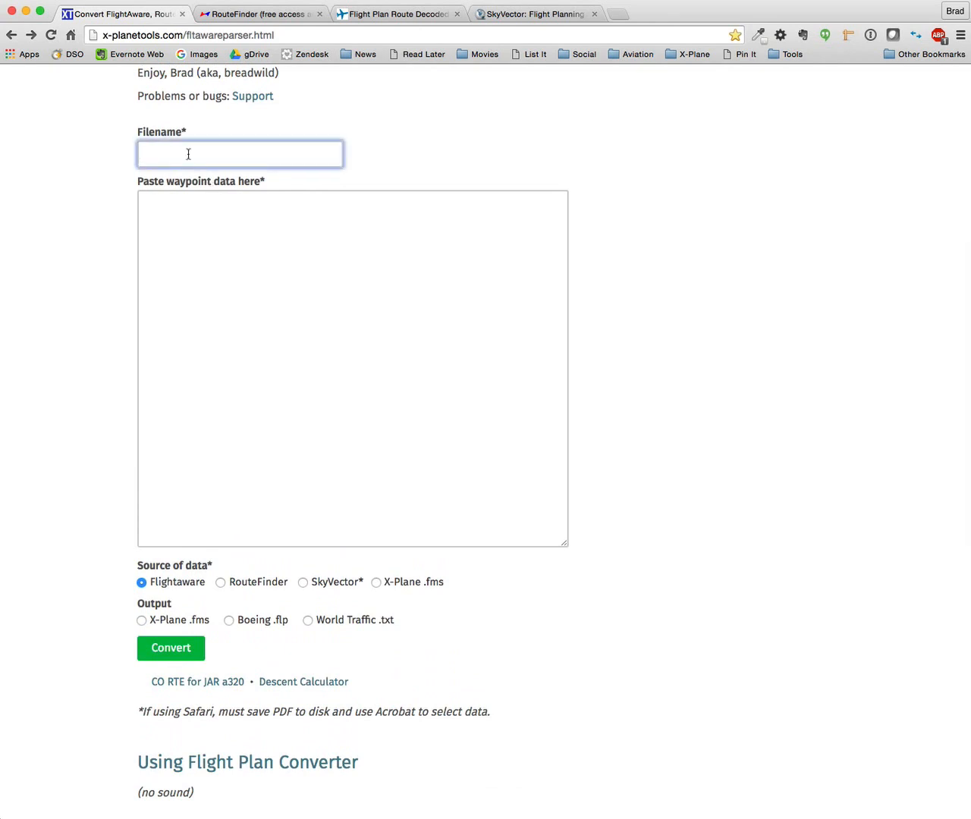
Name the file KORDKSLC, choose X-Plane .fms output, and convert the pasted waypoints
text(KORDKSLC)
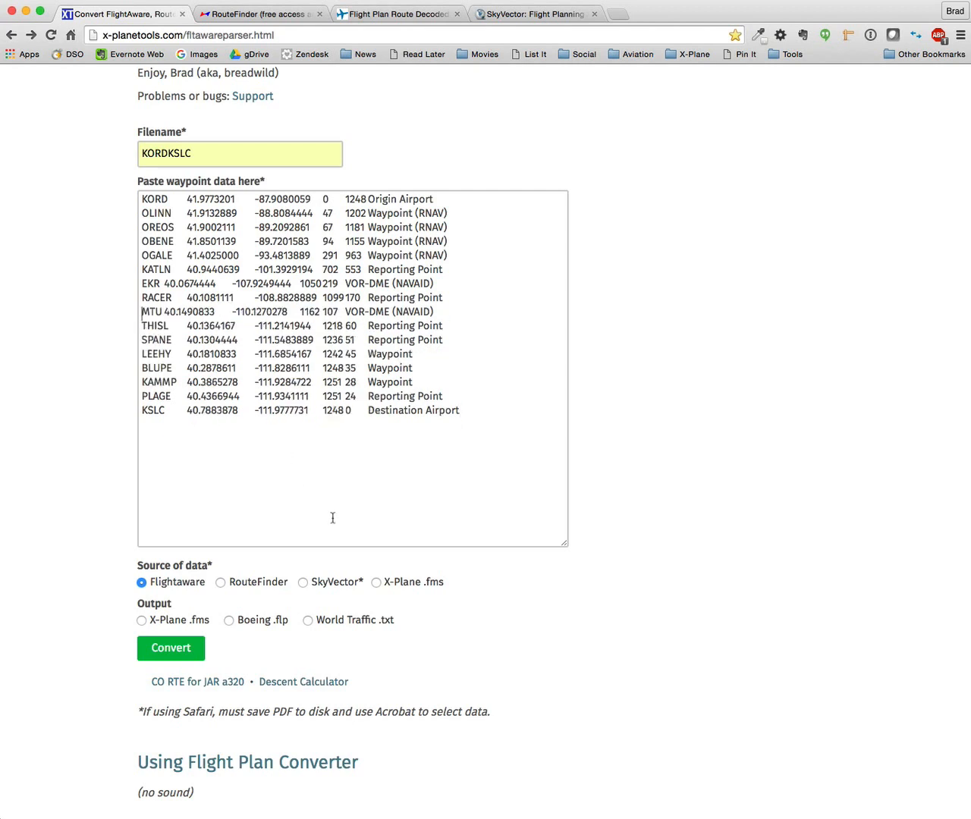
mouse_move(314, 520)
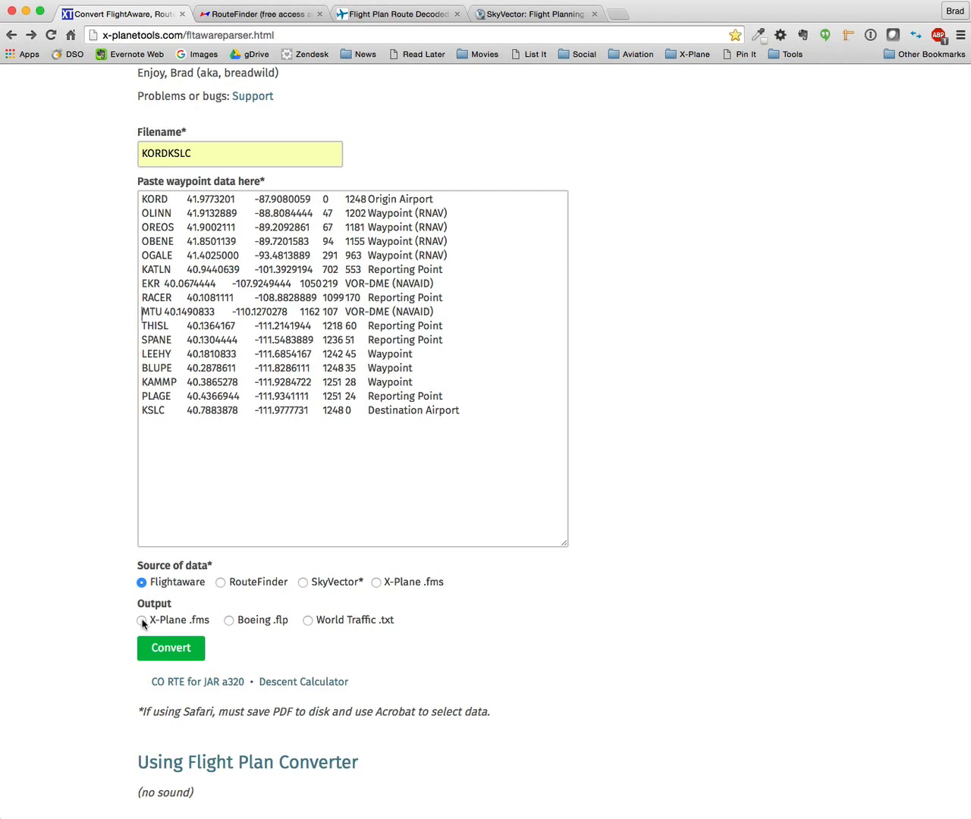
click(141, 620)
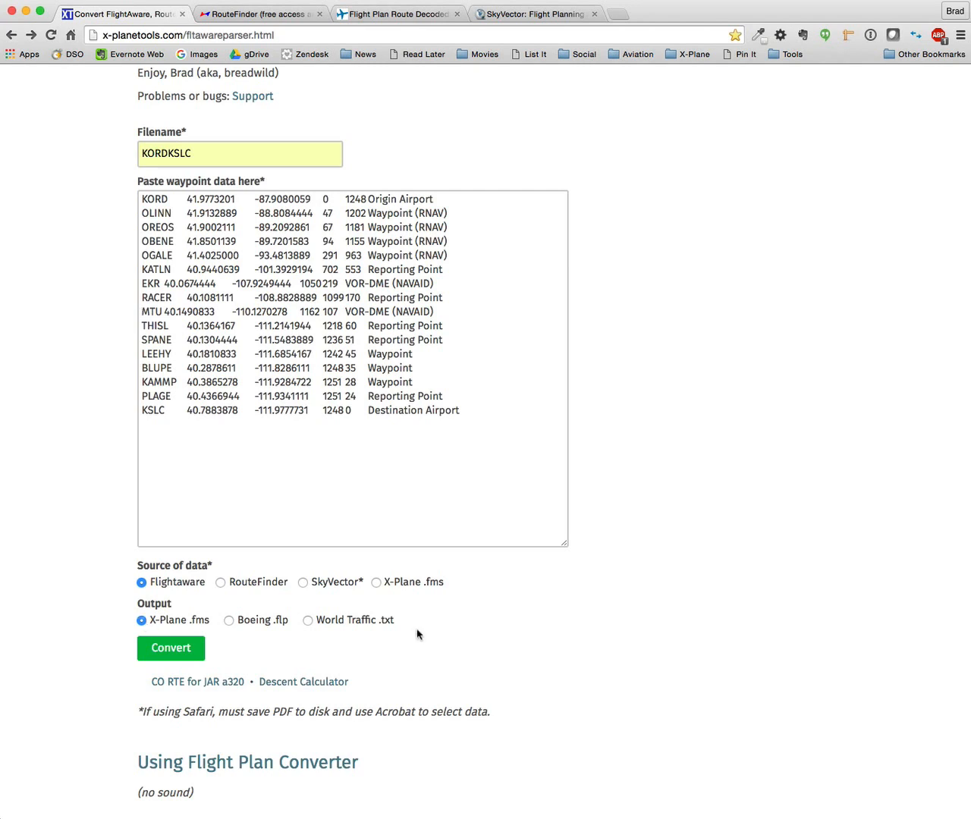
mouse_move(286, 663)
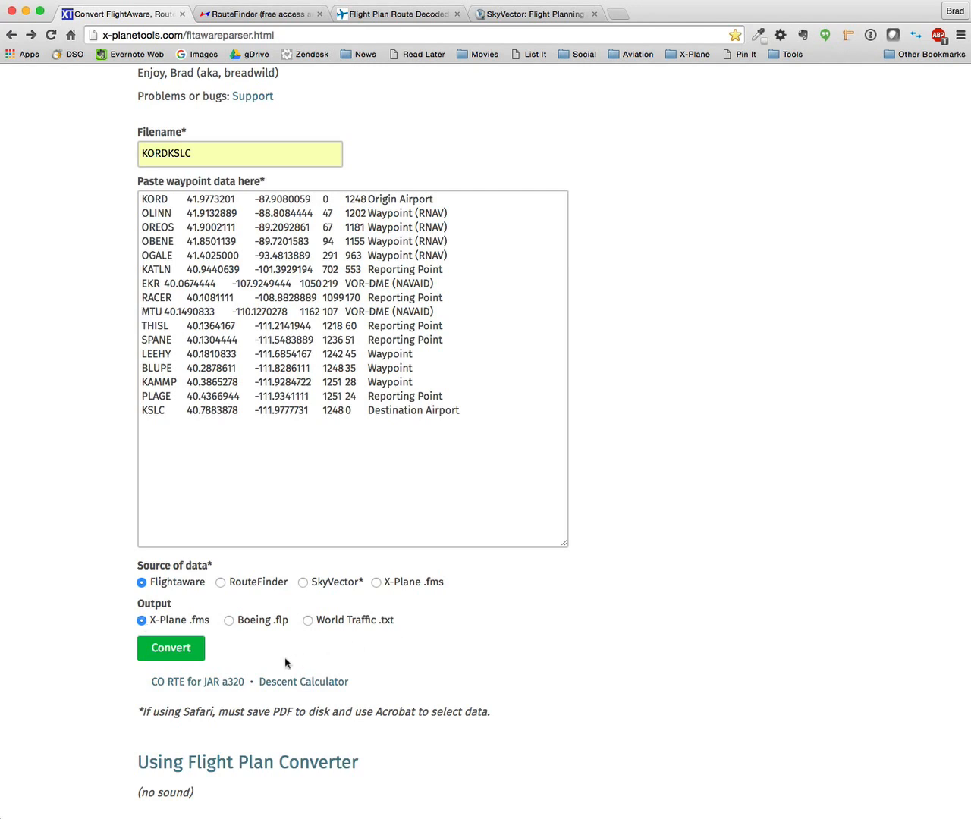
click(171, 648)
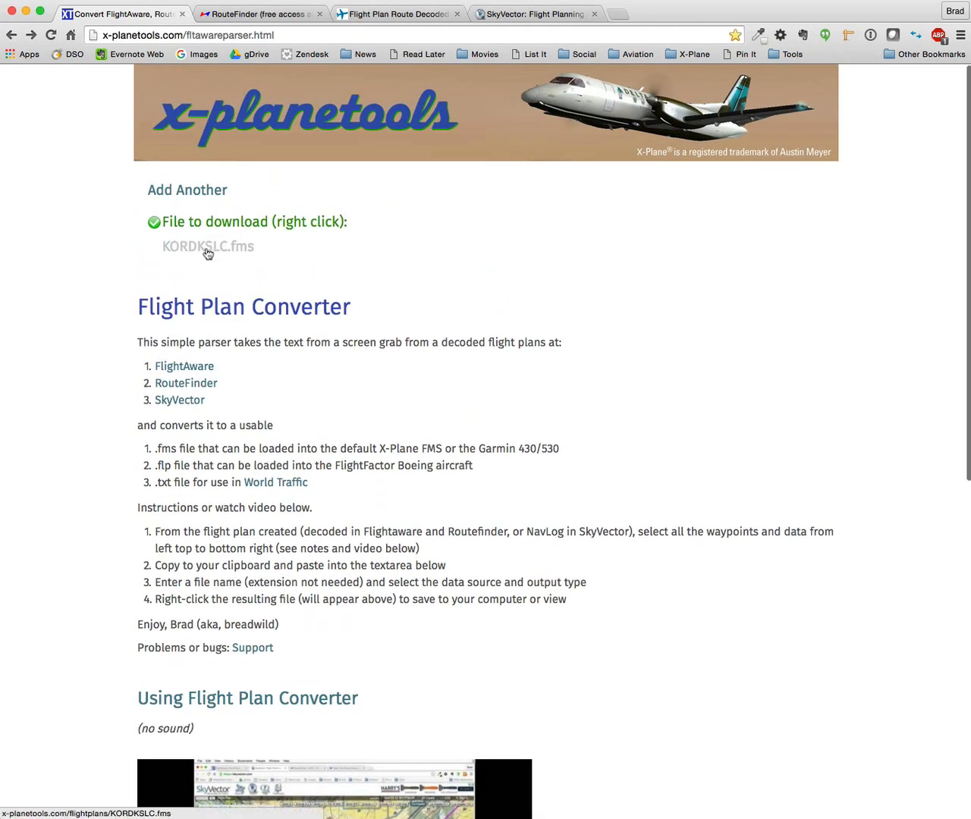
Save KORDKSLC.fms with Save Link As, view its waypoint listing, then go back
right_click(207, 246)
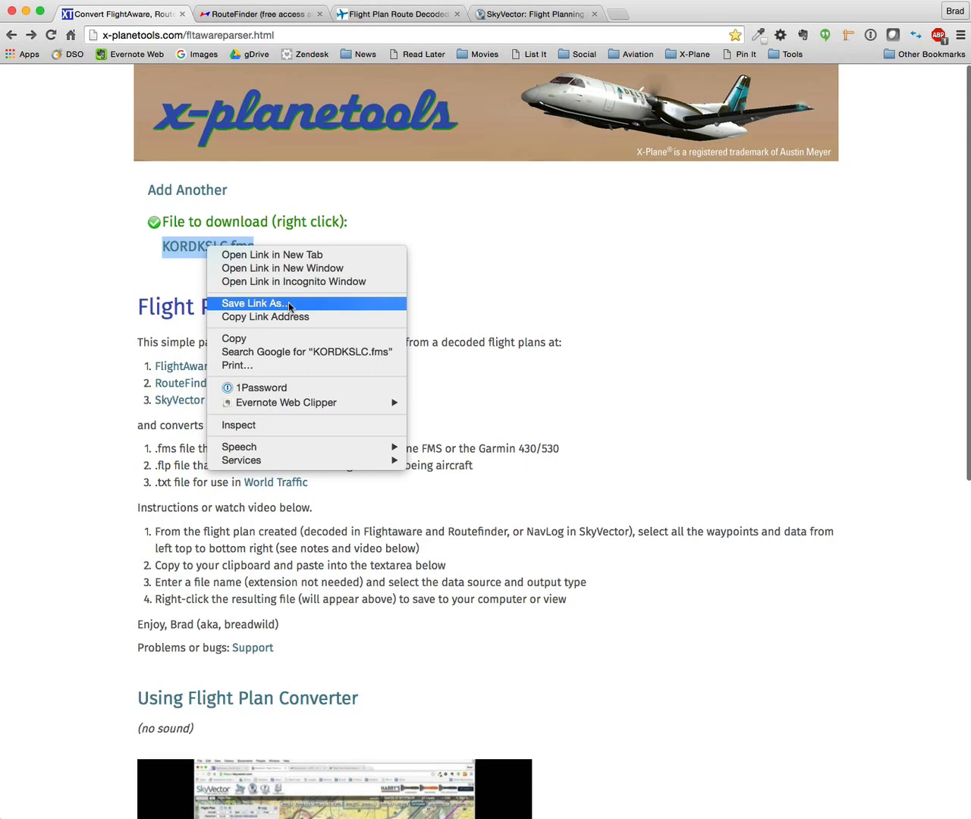
click(254, 302)
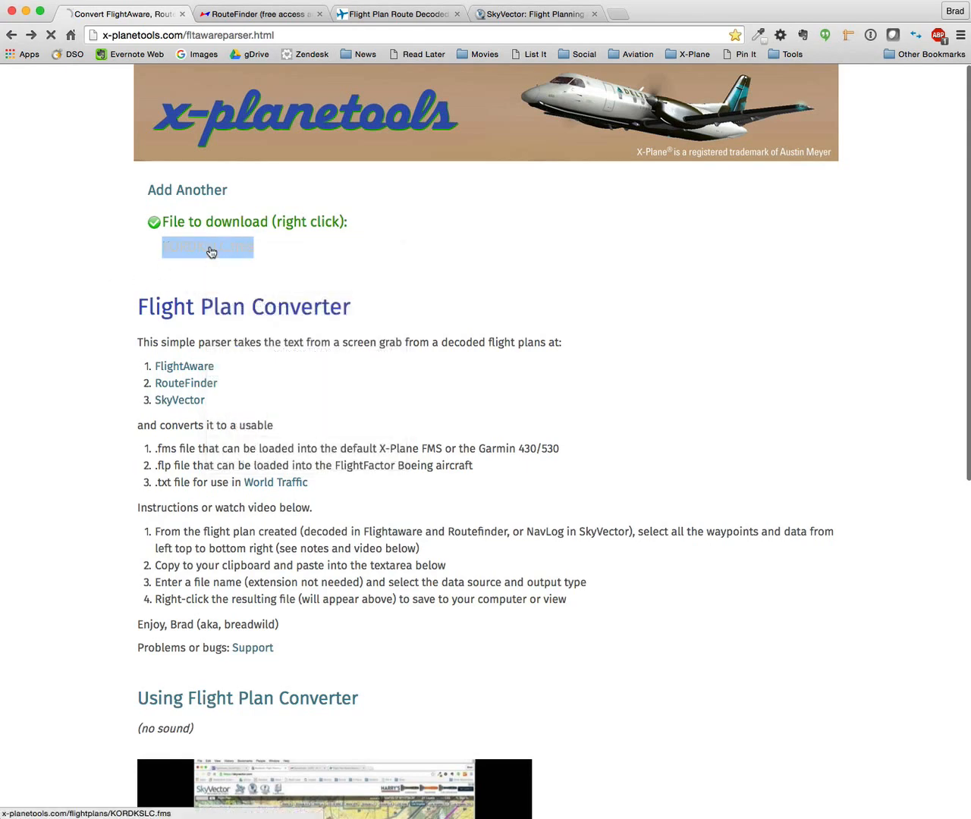
click(207, 248)
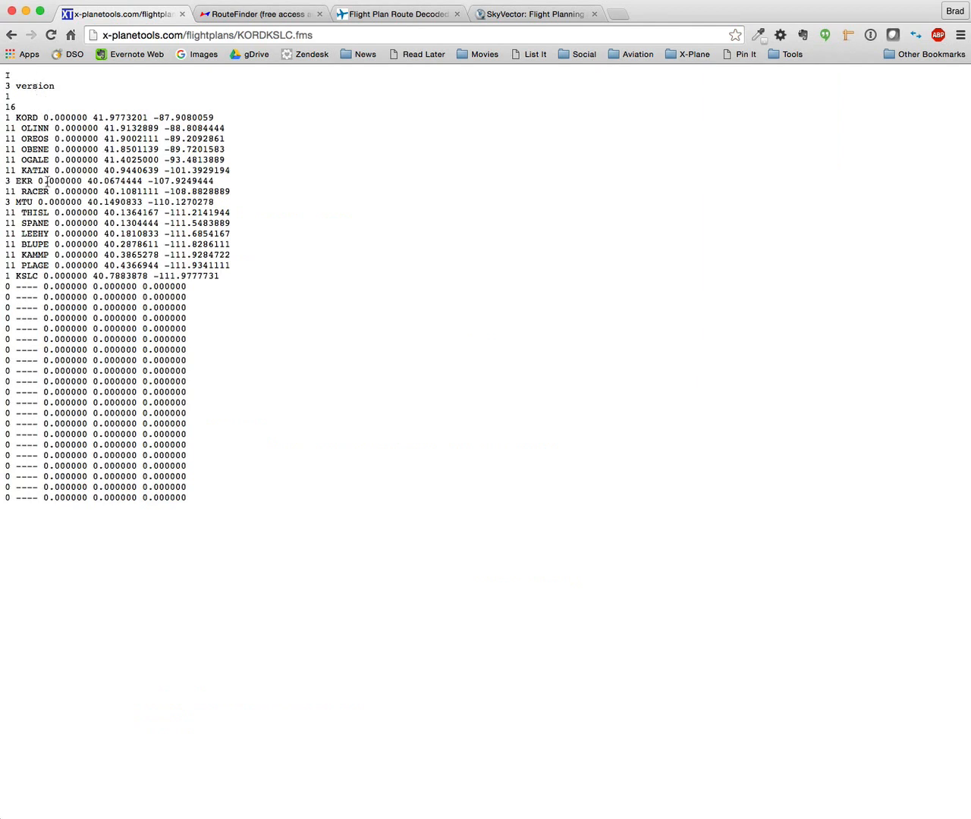
mouse_move(71, 264)
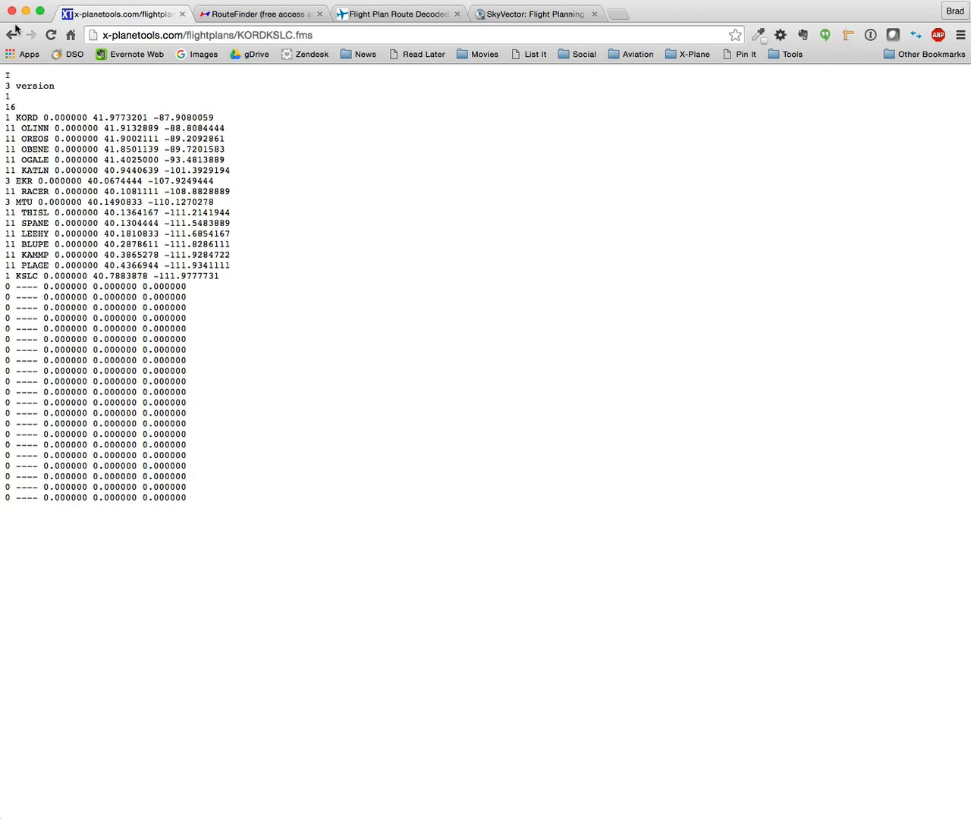
click(13, 36)
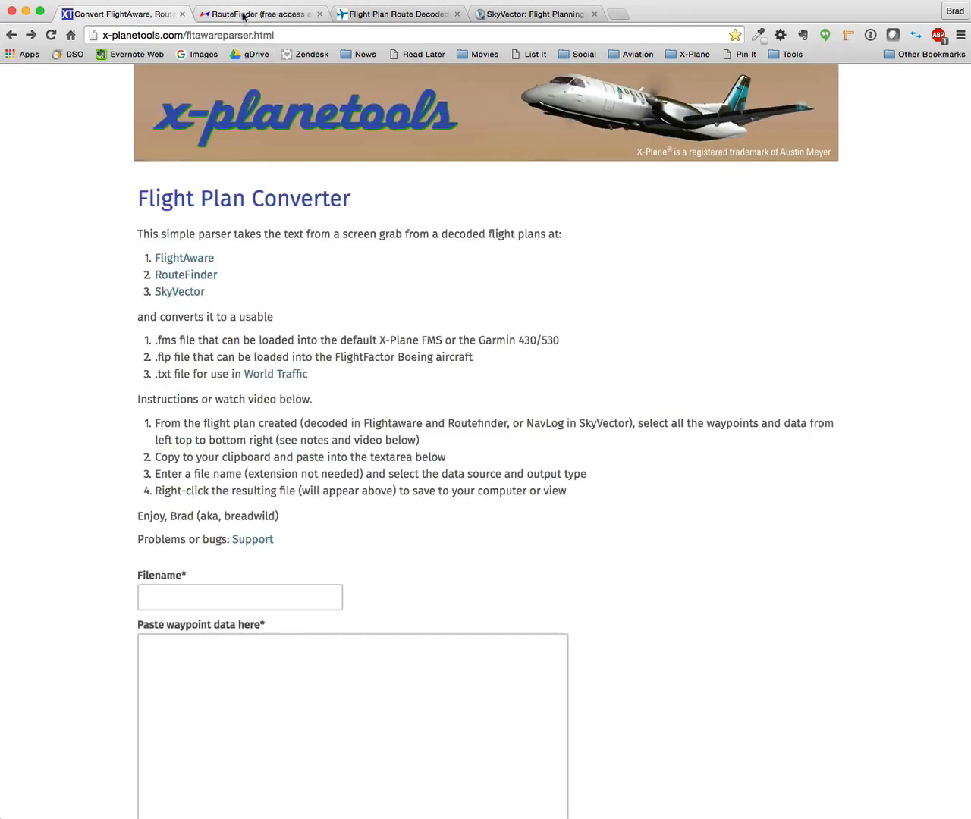
Route KORD to KSLC in RouteFinder, copy the Details table, and return to the converter
click(258, 14)
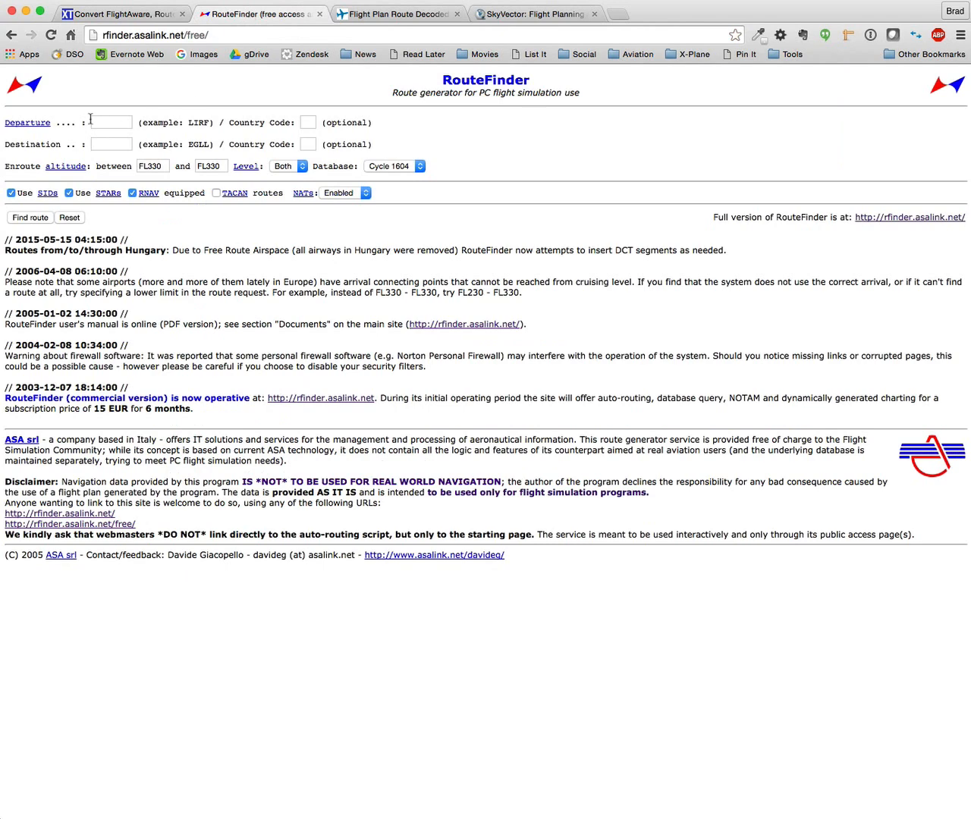
text(K)
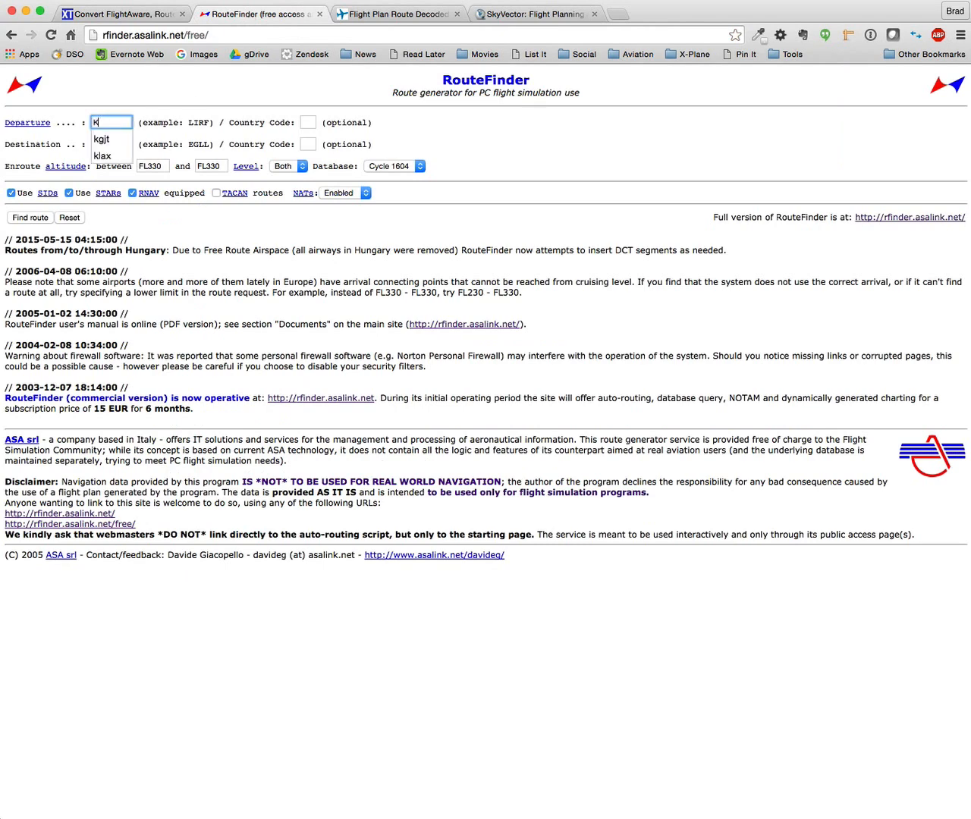
text(O)
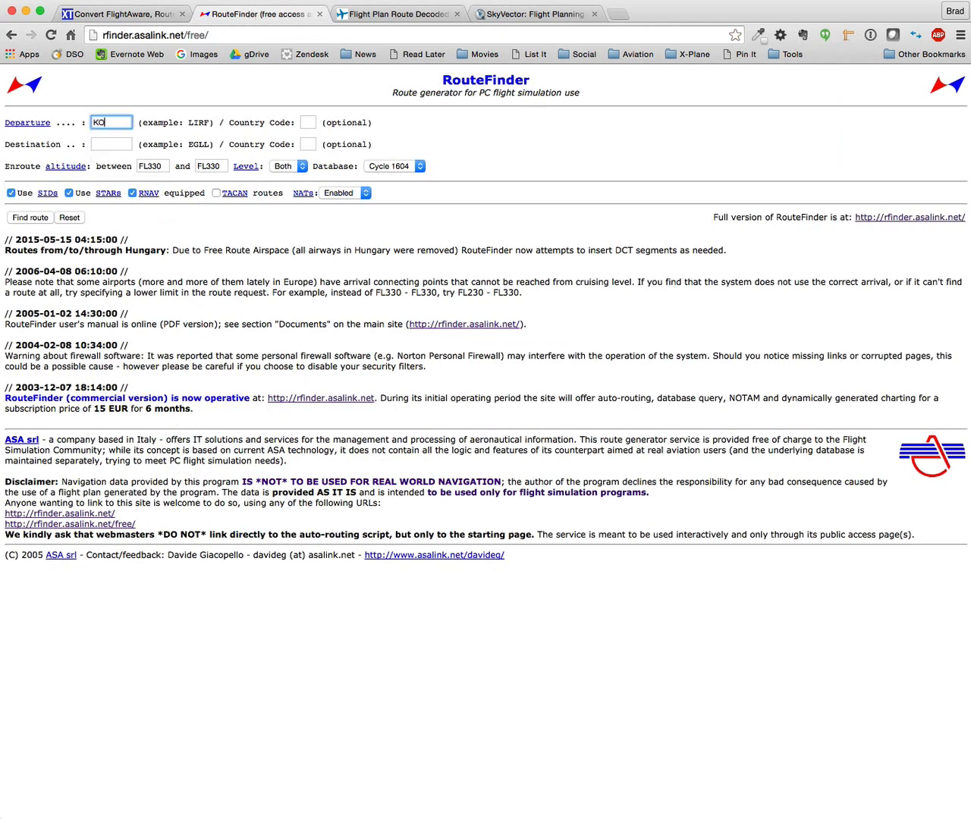
text(RDK)
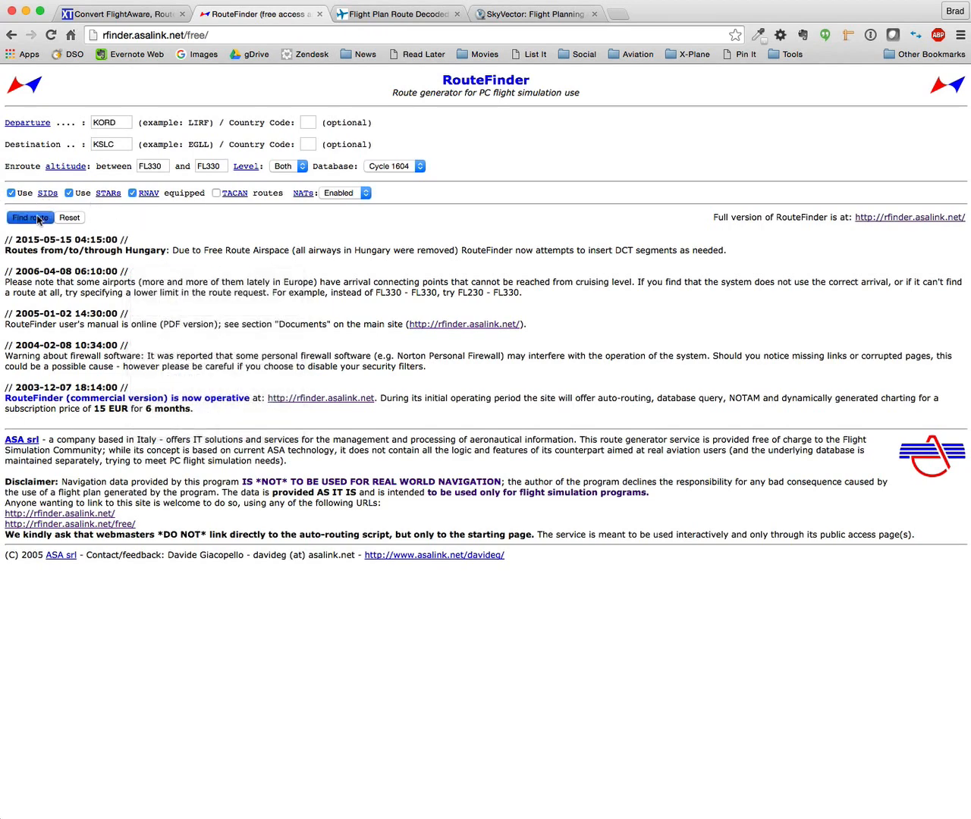
click(30, 218)
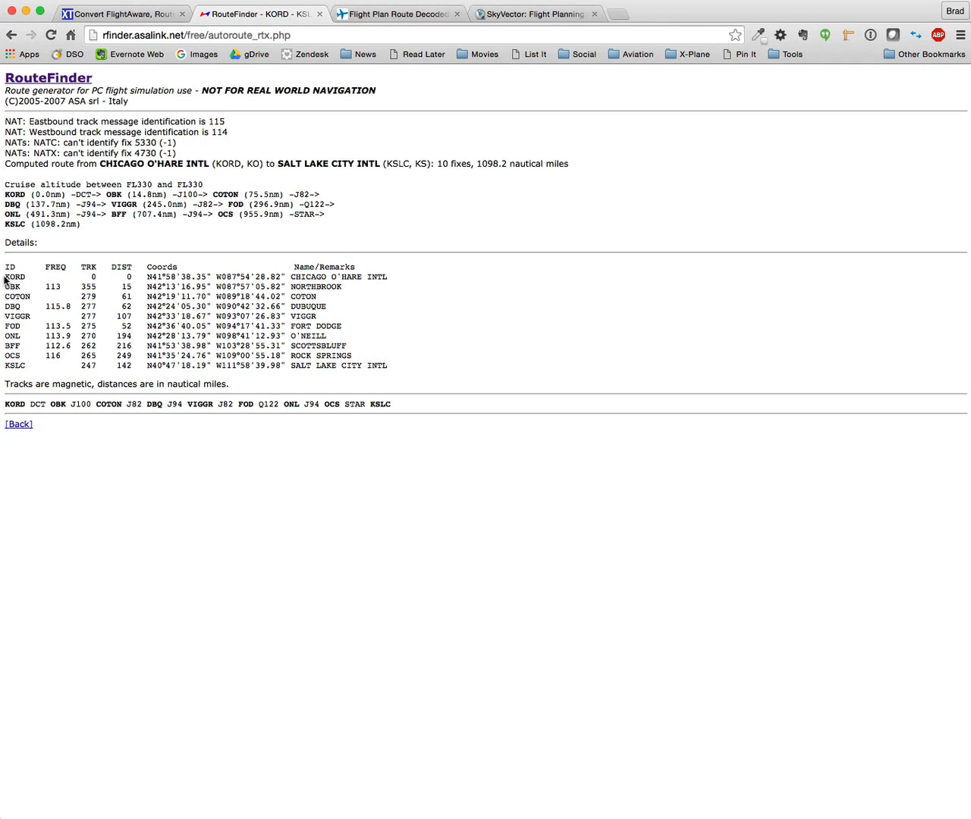
drag(4, 276, 352, 346)
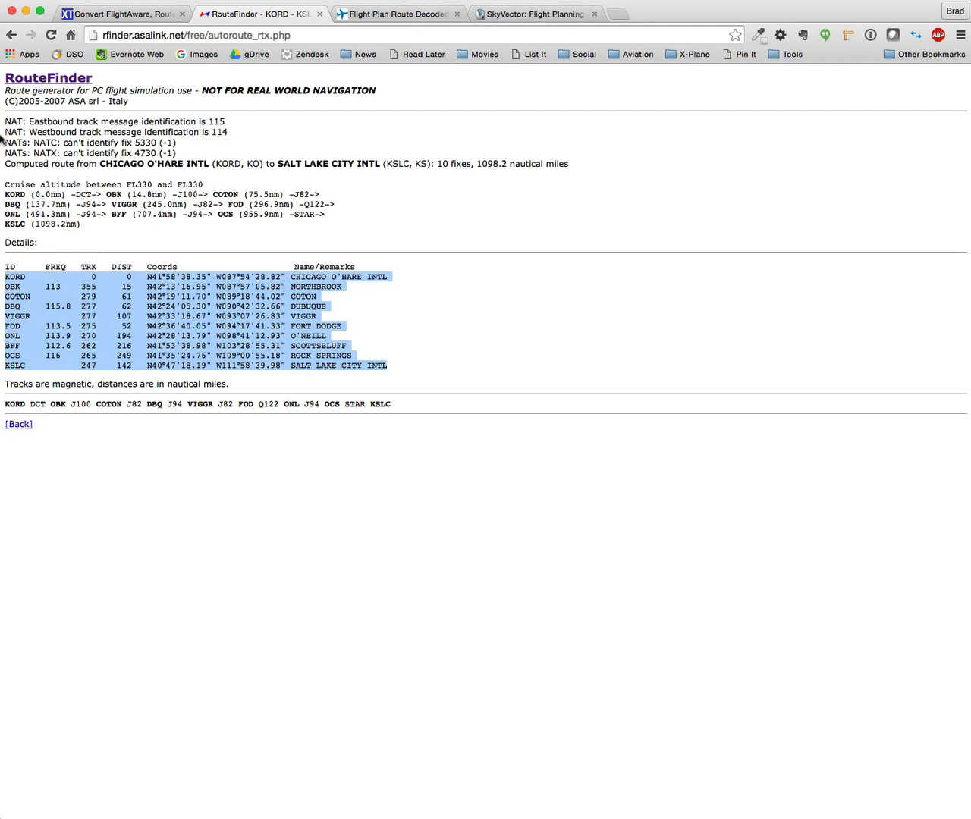
click(122, 16)
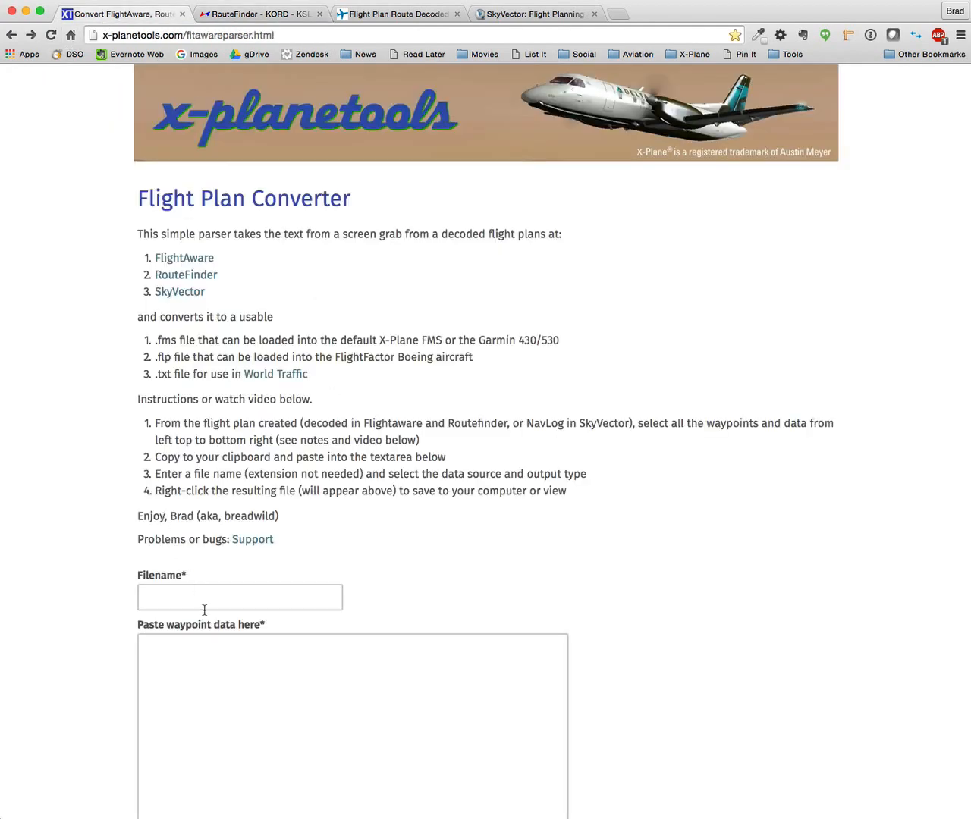
Name the file KORDKSLC, mark RouteFinder as source, convert, and clear the form
text(KORDKSLC)
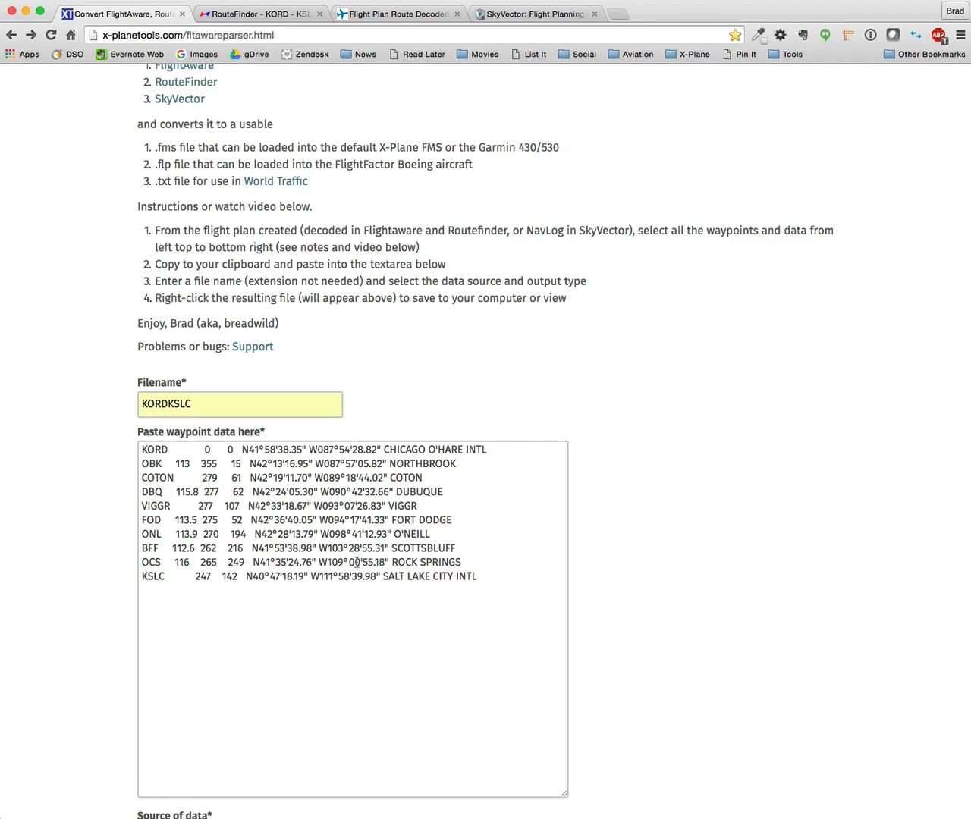
scroll(down, 3)
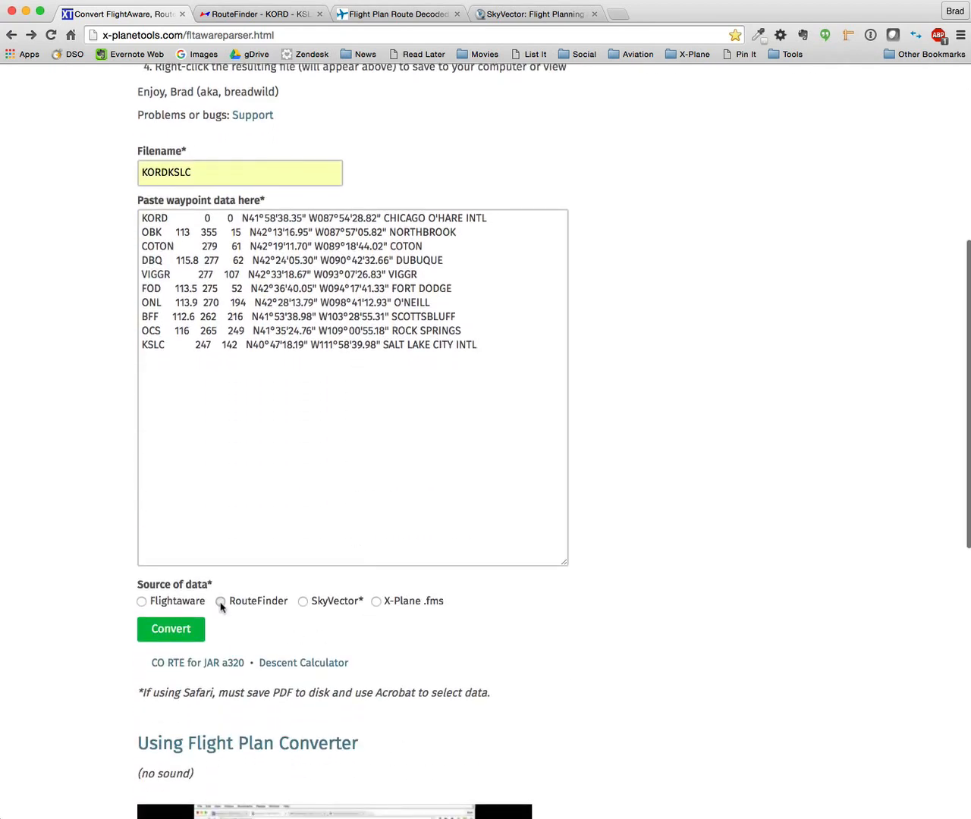
click(220, 601)
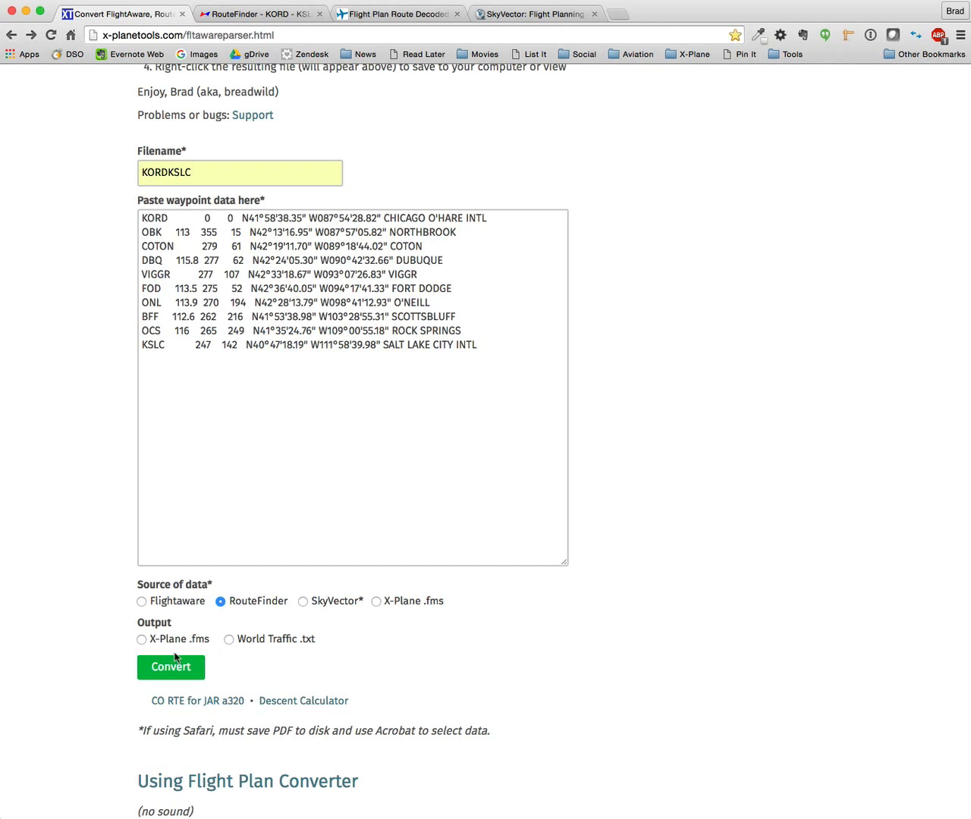
mouse_move(155, 634)
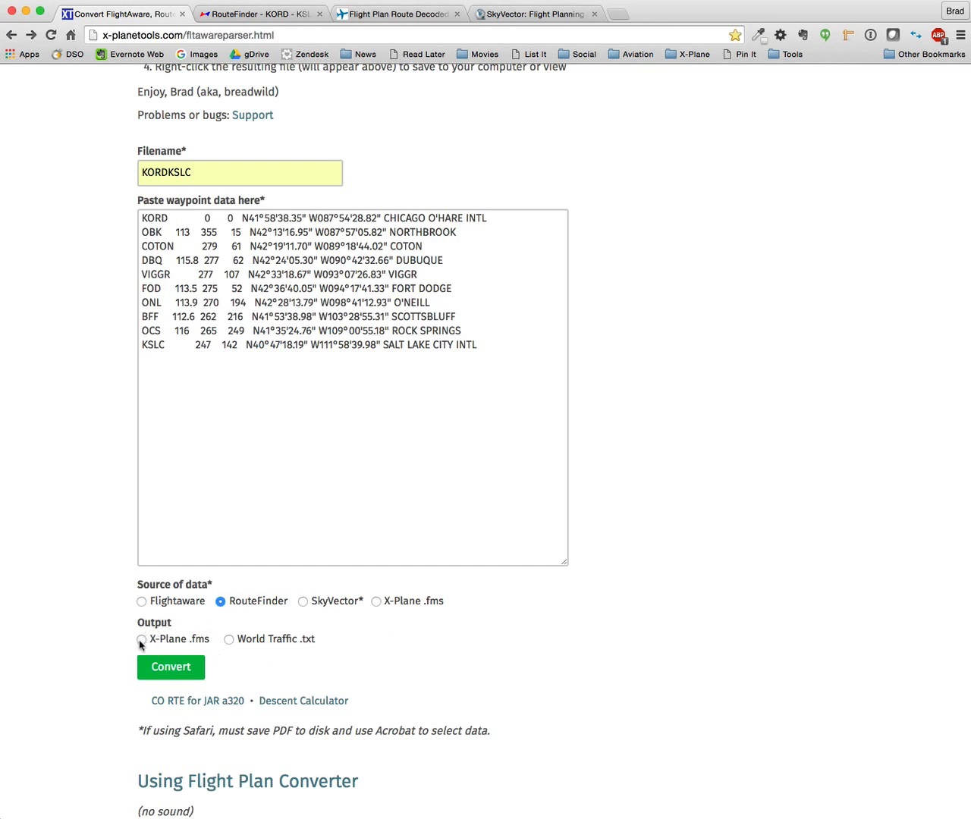
click(171, 667)
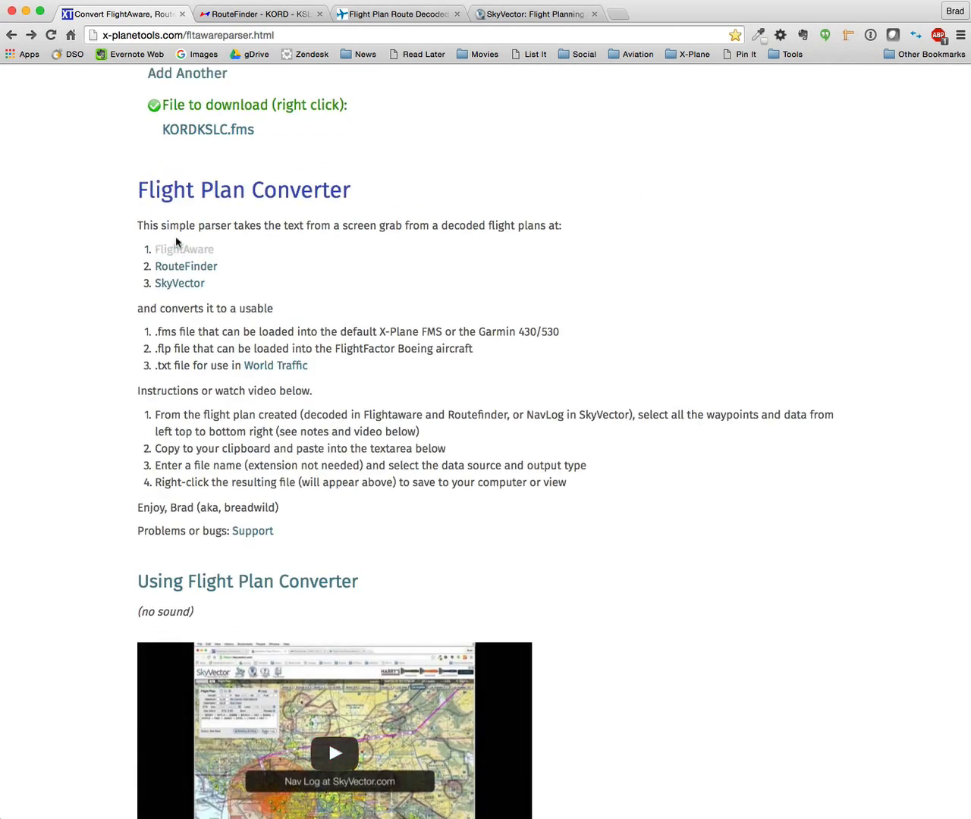
click(208, 129)
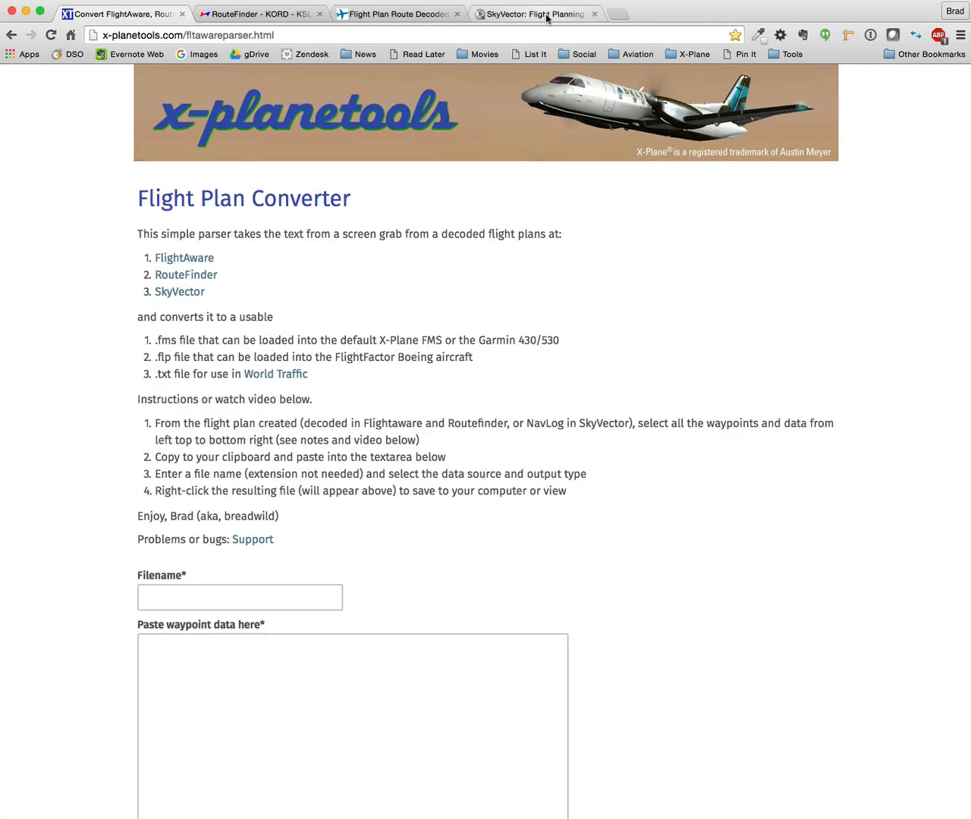
Open the Nav Log for SkyVector's KCLT–KRIC flight plan
click(547, 14)
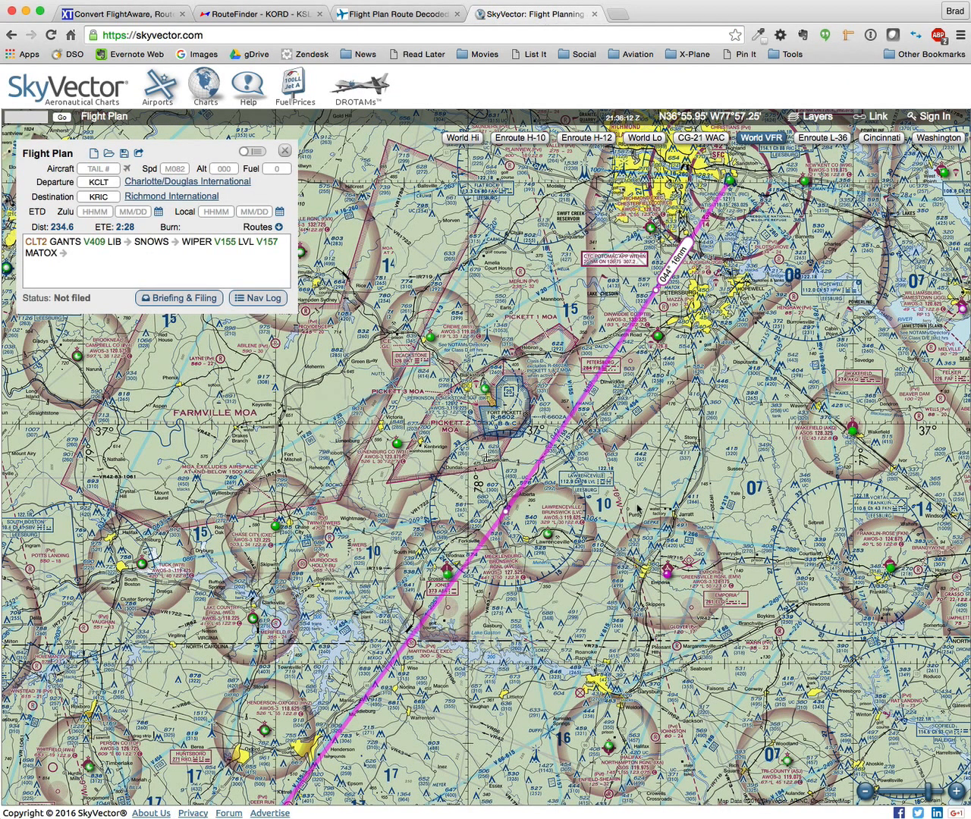
mouse_move(256, 441)
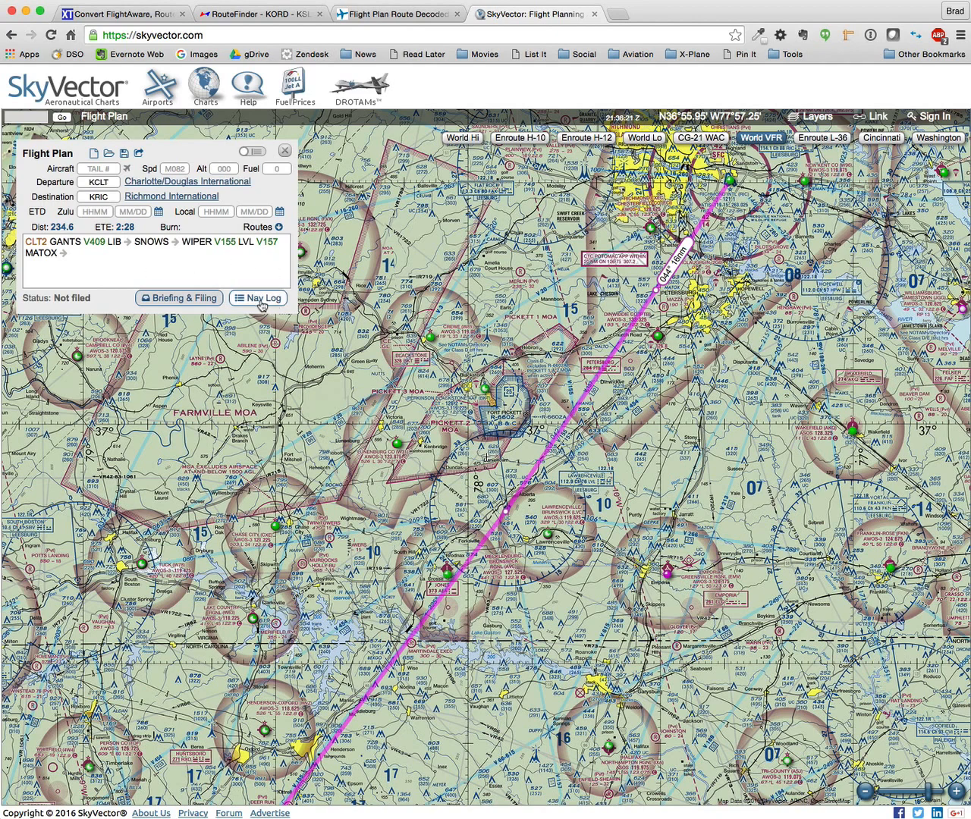
click(258, 297)
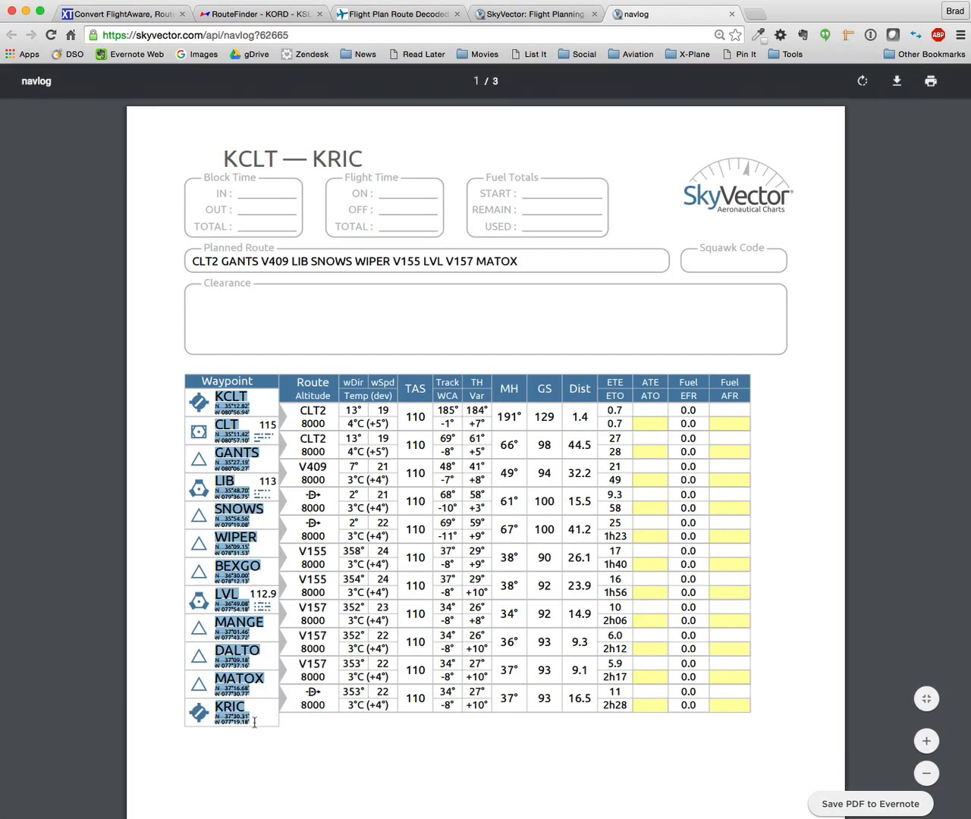
mouse_move(494, 534)
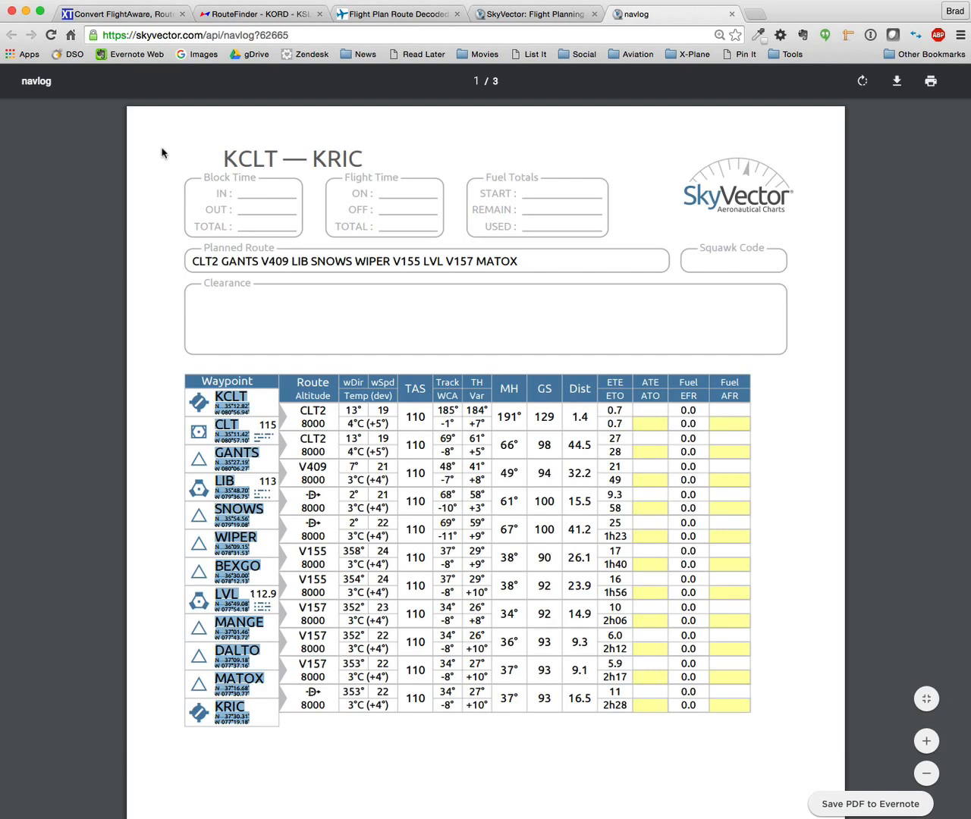
mouse_move(161, 243)
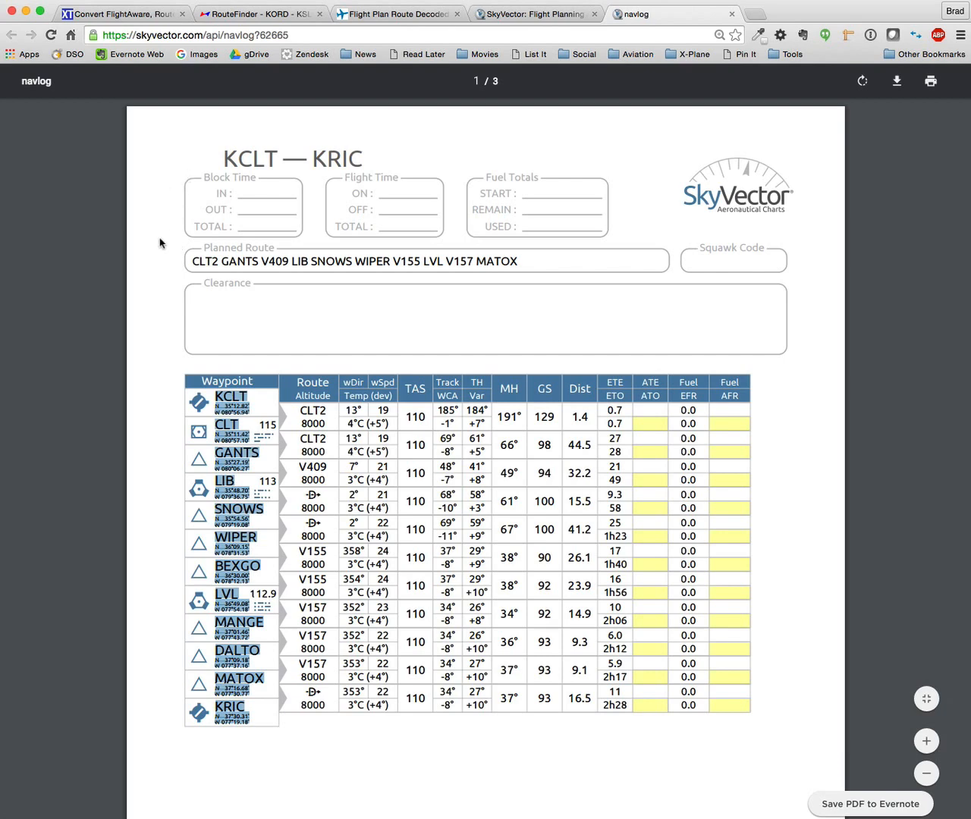
mouse_move(165, 237)
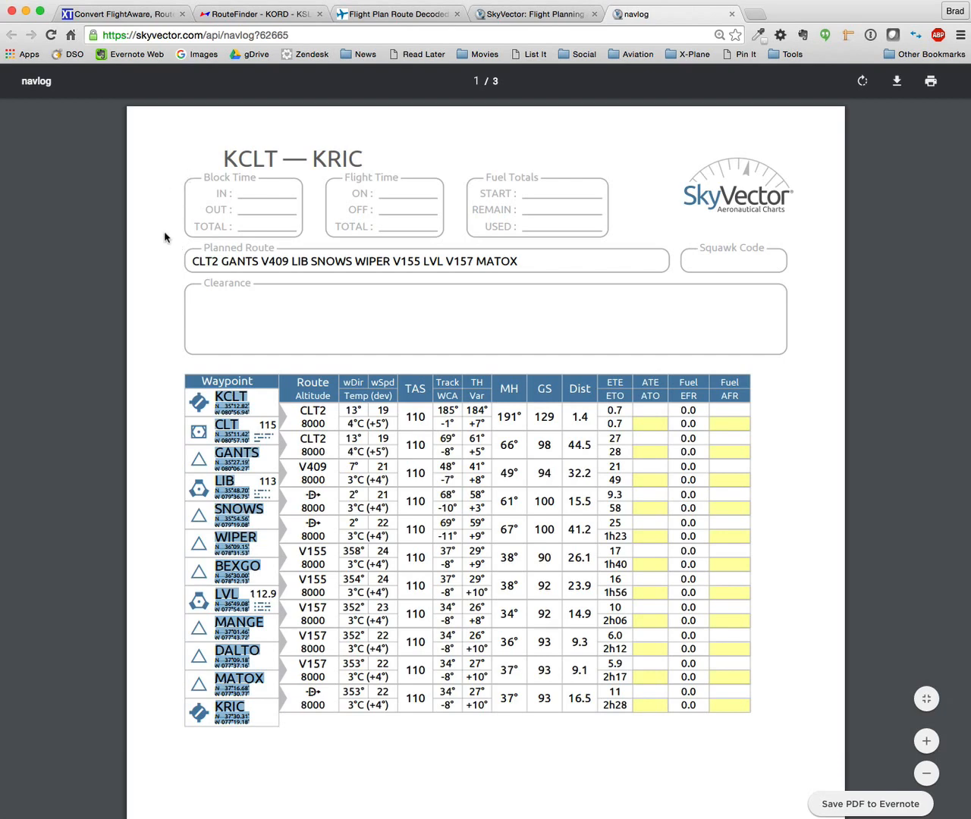
mouse_move(171, 248)
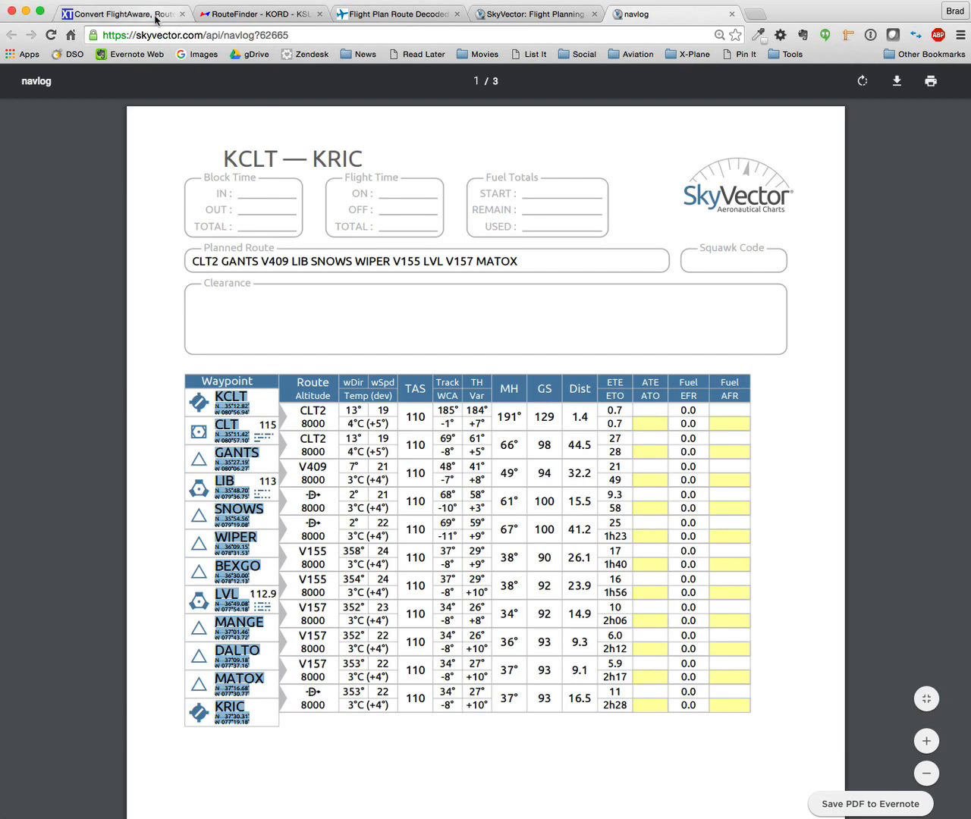
Name the file KORDKSLC, set SkyVector source and X-Plane .fms output, and convert
click(121, 12)
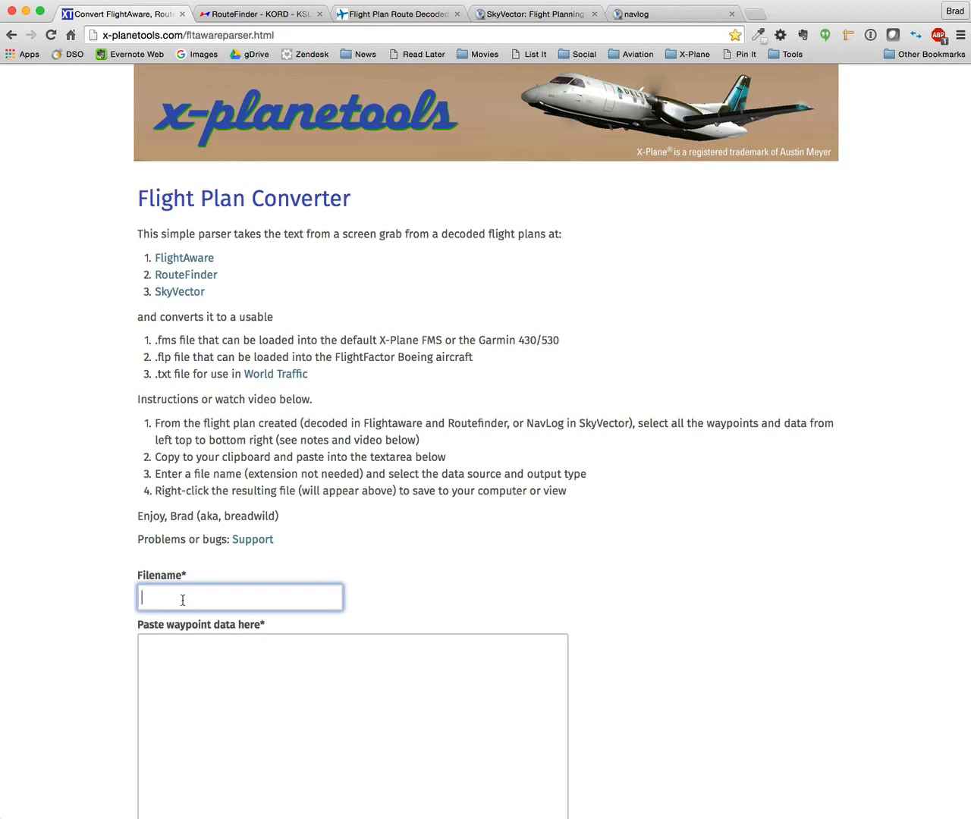
text(k)
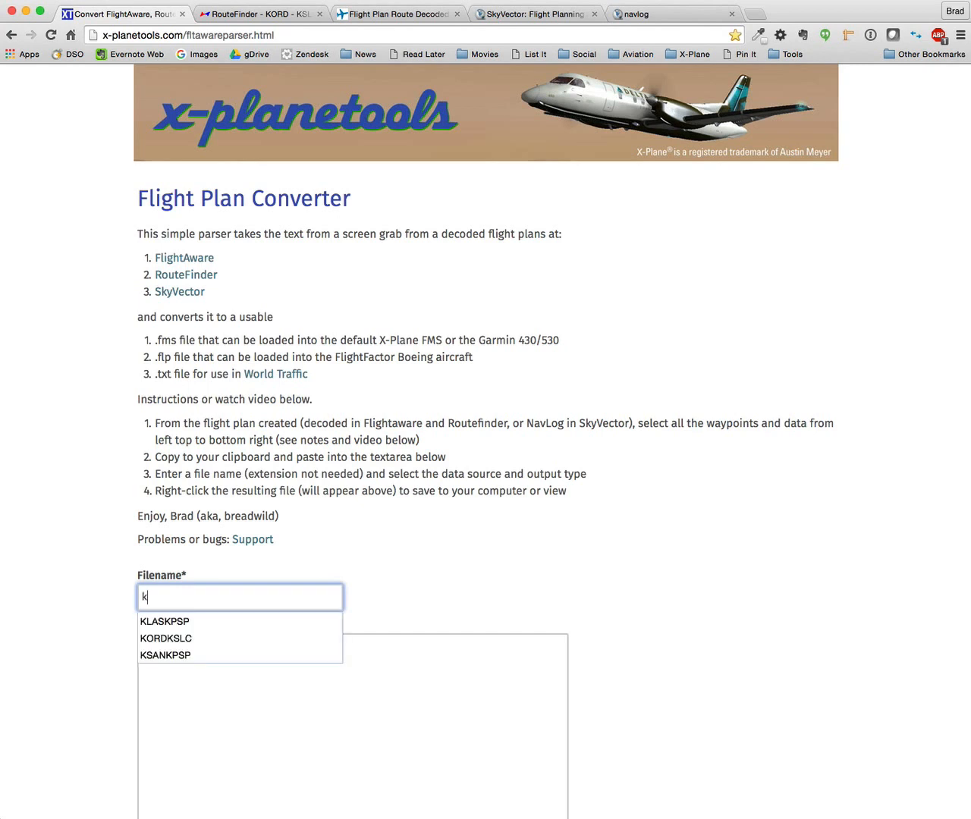
click(164, 638)
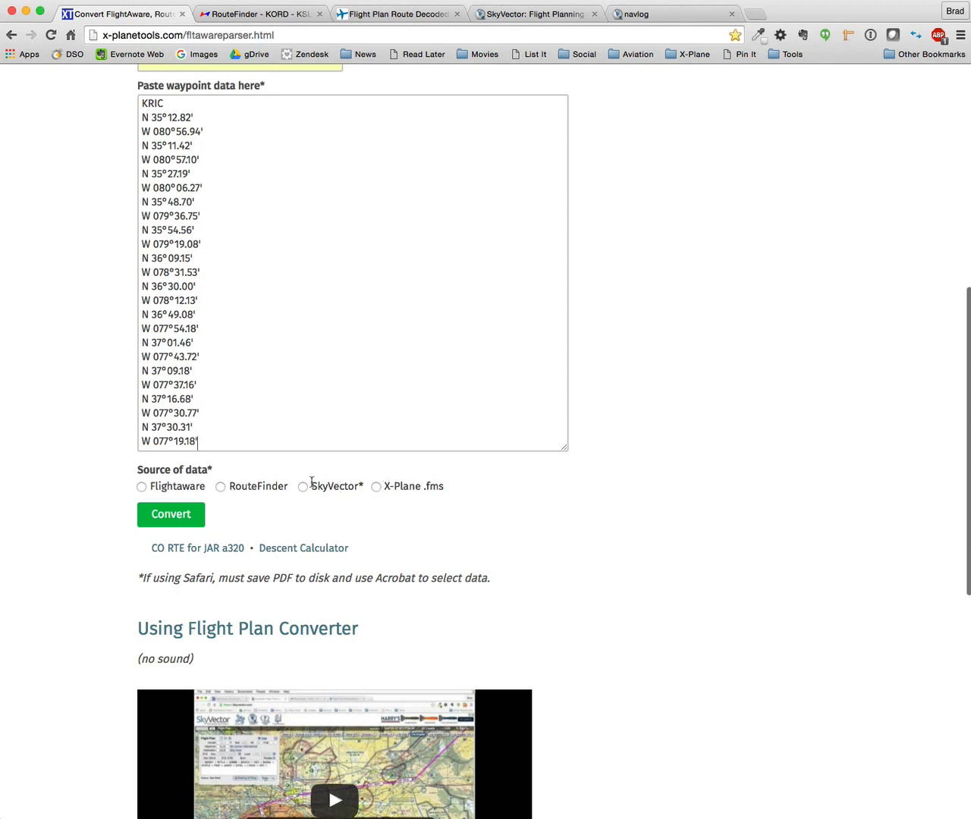
click(301, 486)
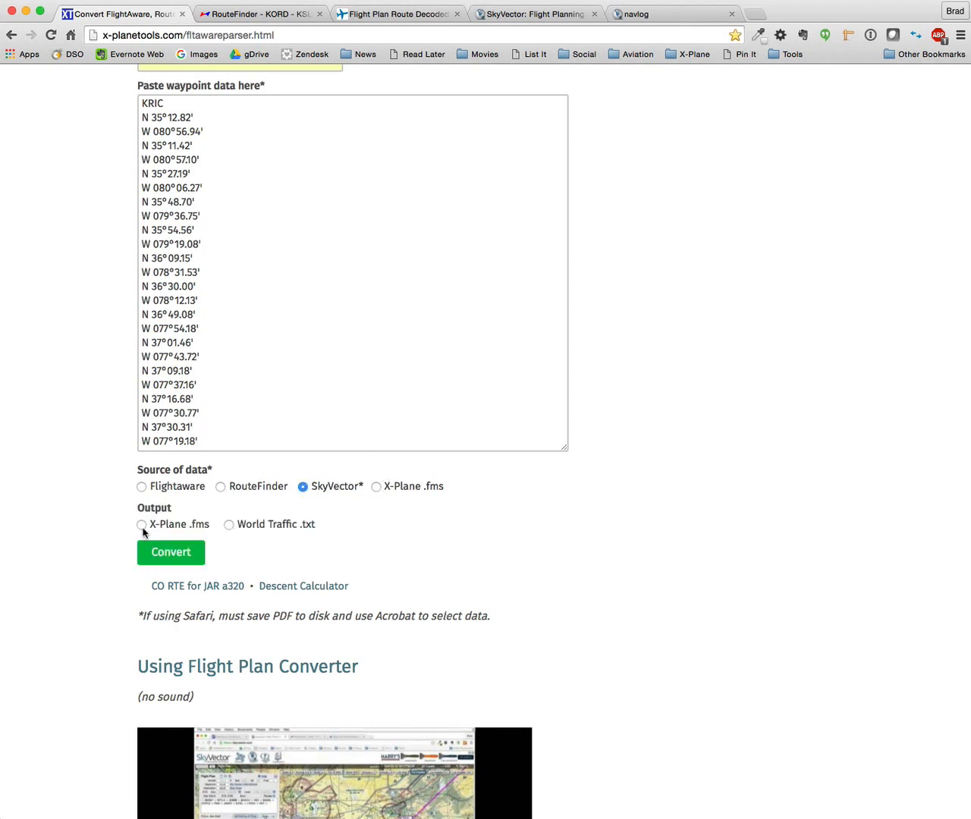
click(140, 525)
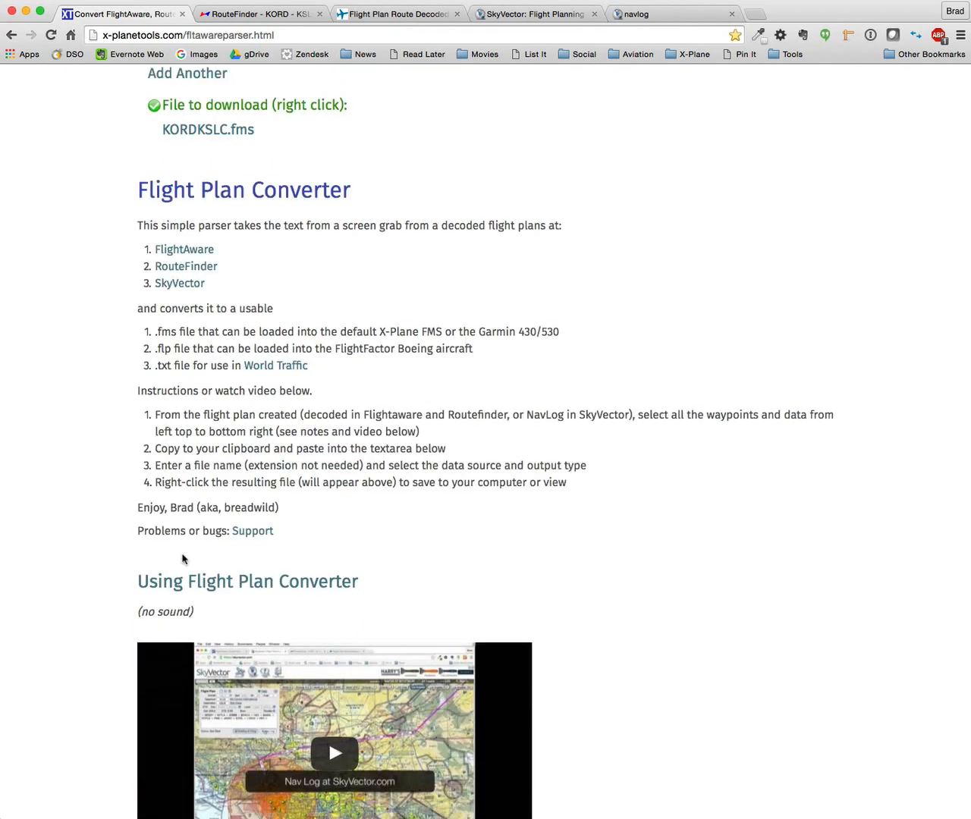
click(207, 130)
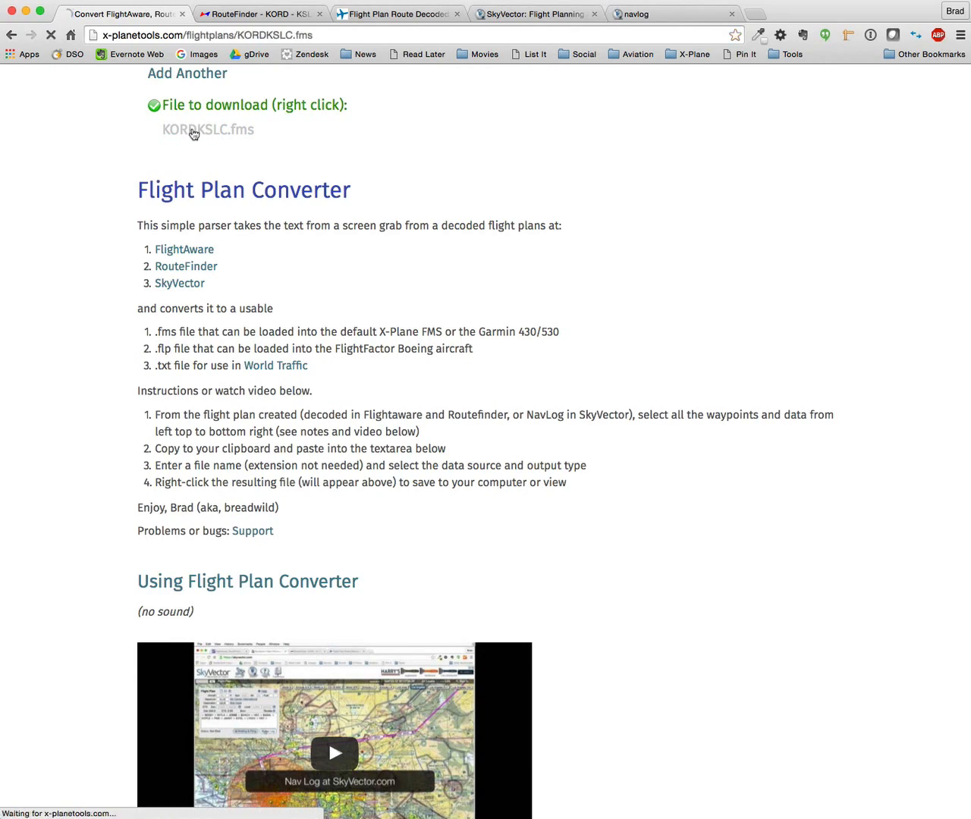
click(193, 129)
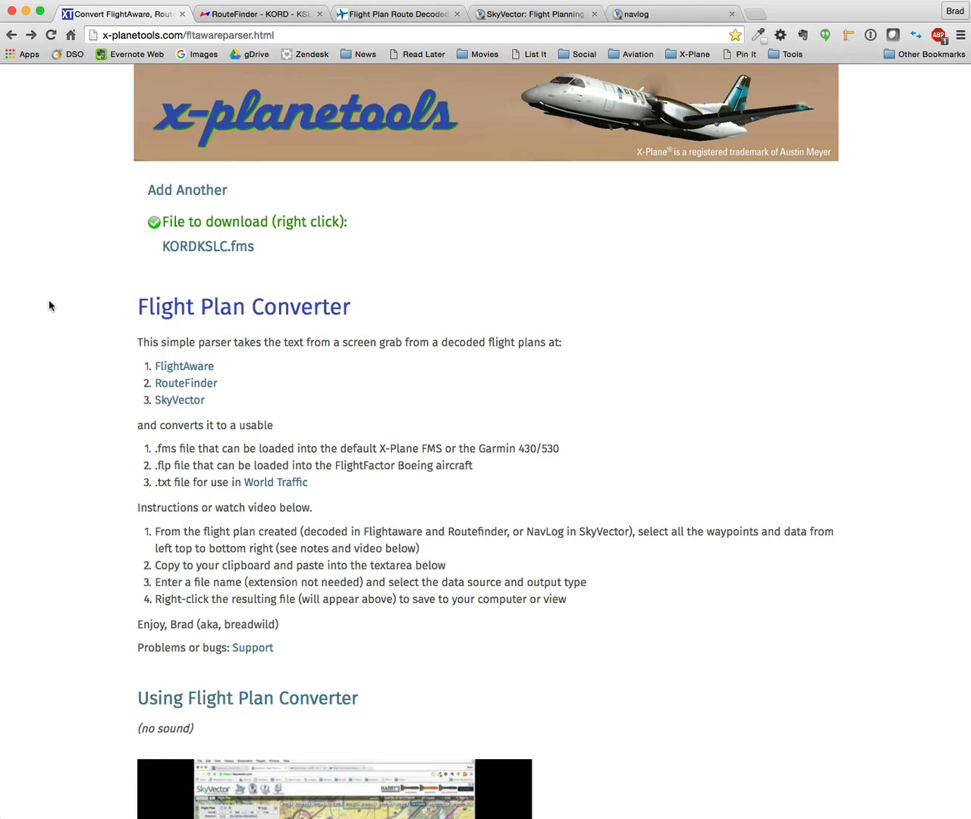
mouse_move(66, 292)
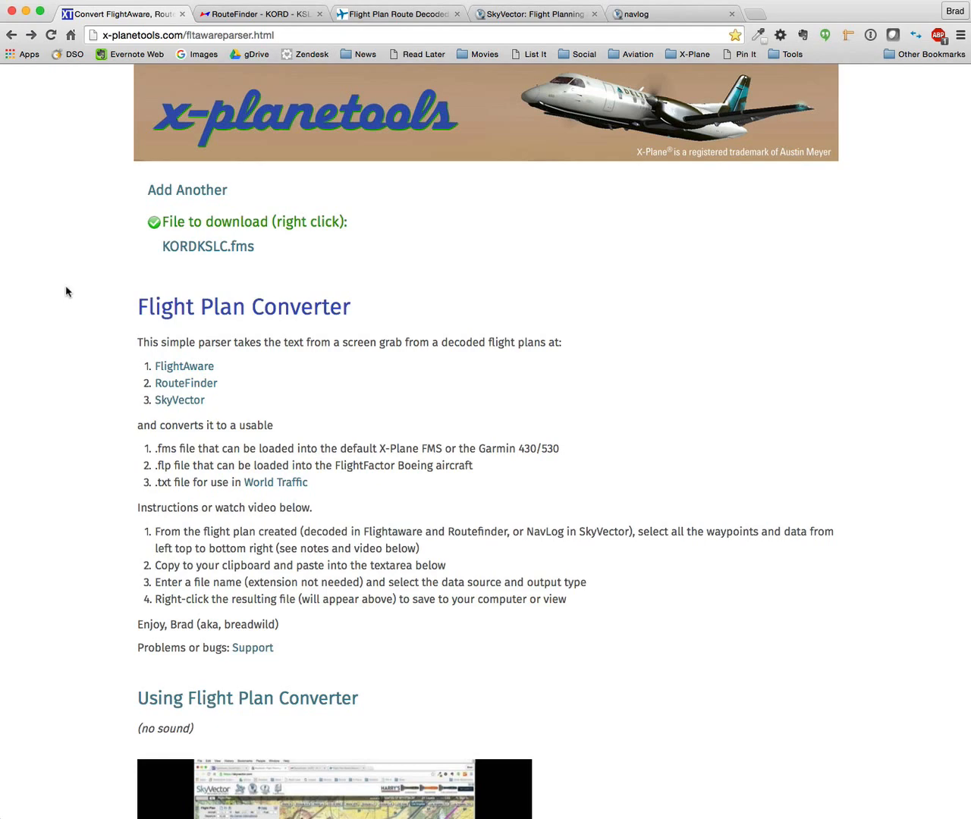
mouse_move(151, 265)
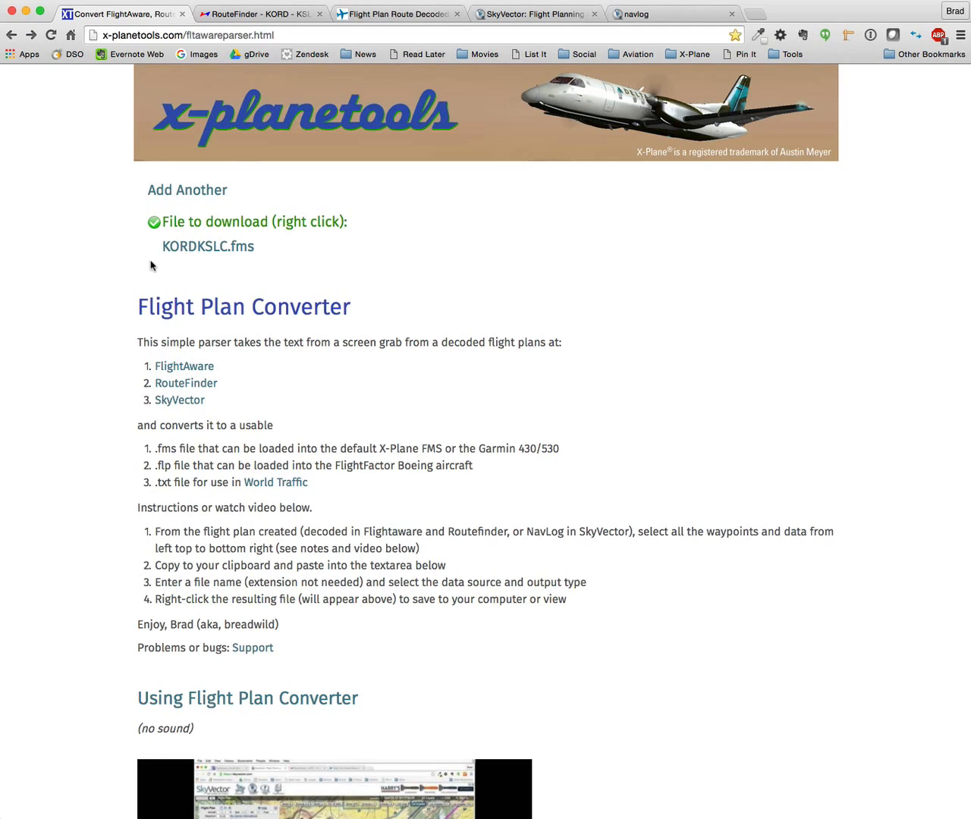
Save KORDKSLC.fms with Save Link As, browsing Applications to X-Plane 10's FMS plans folder
right_click(207, 246)
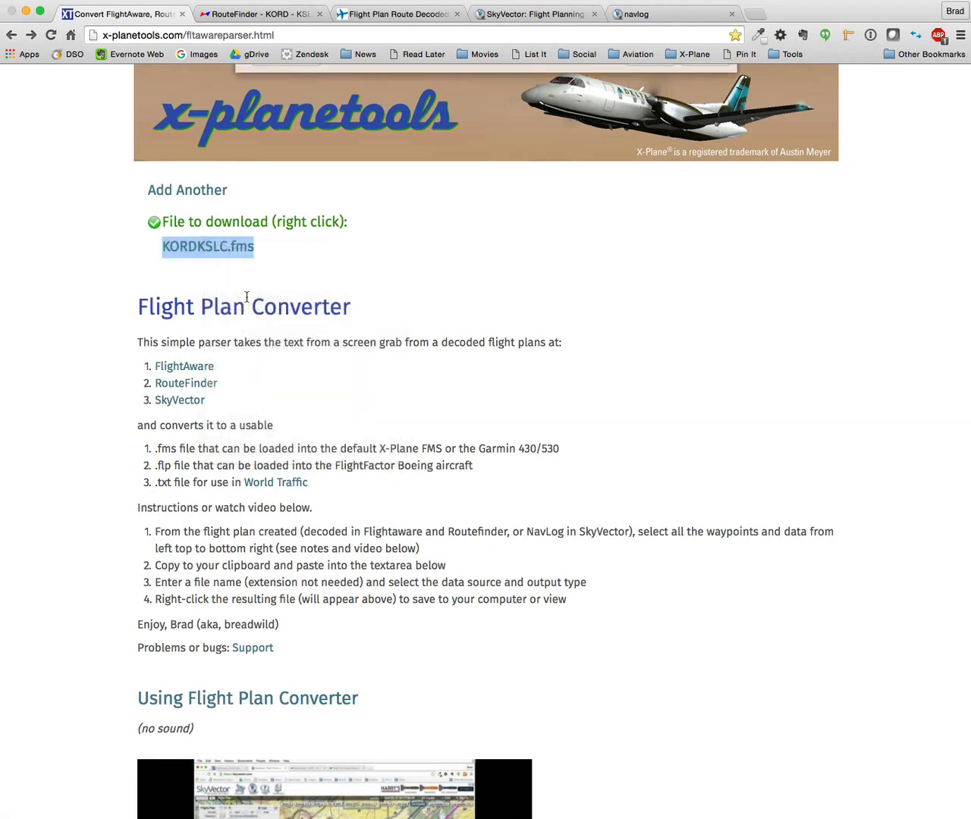
right_click(207, 247)
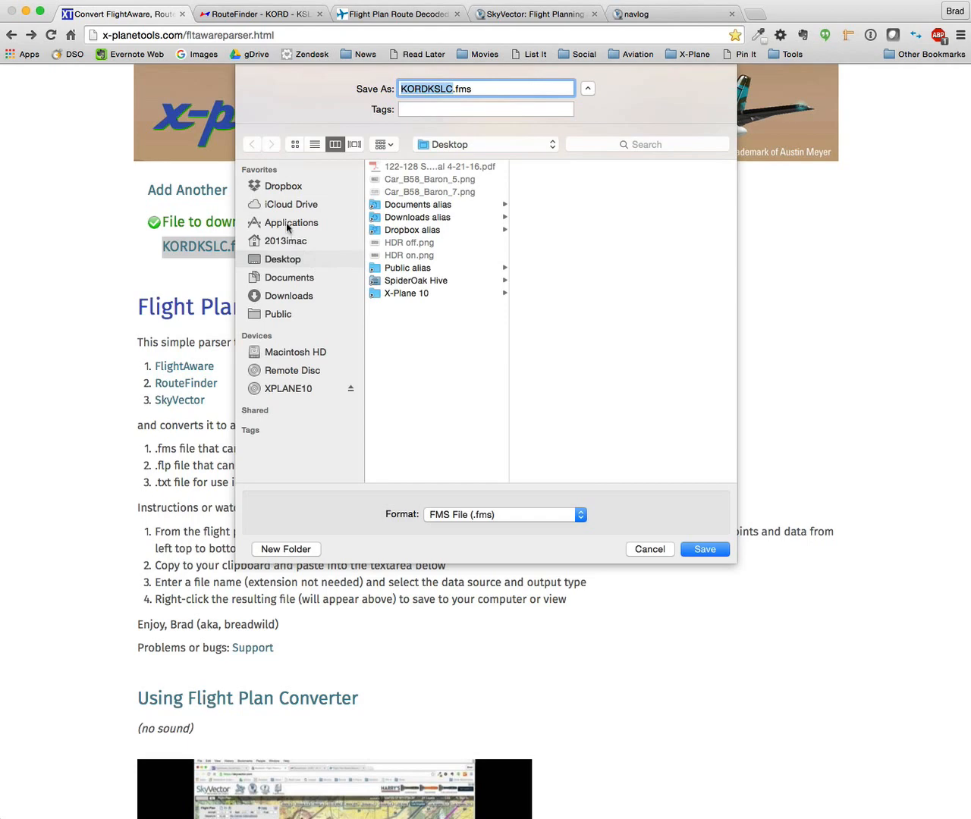
click(291, 222)
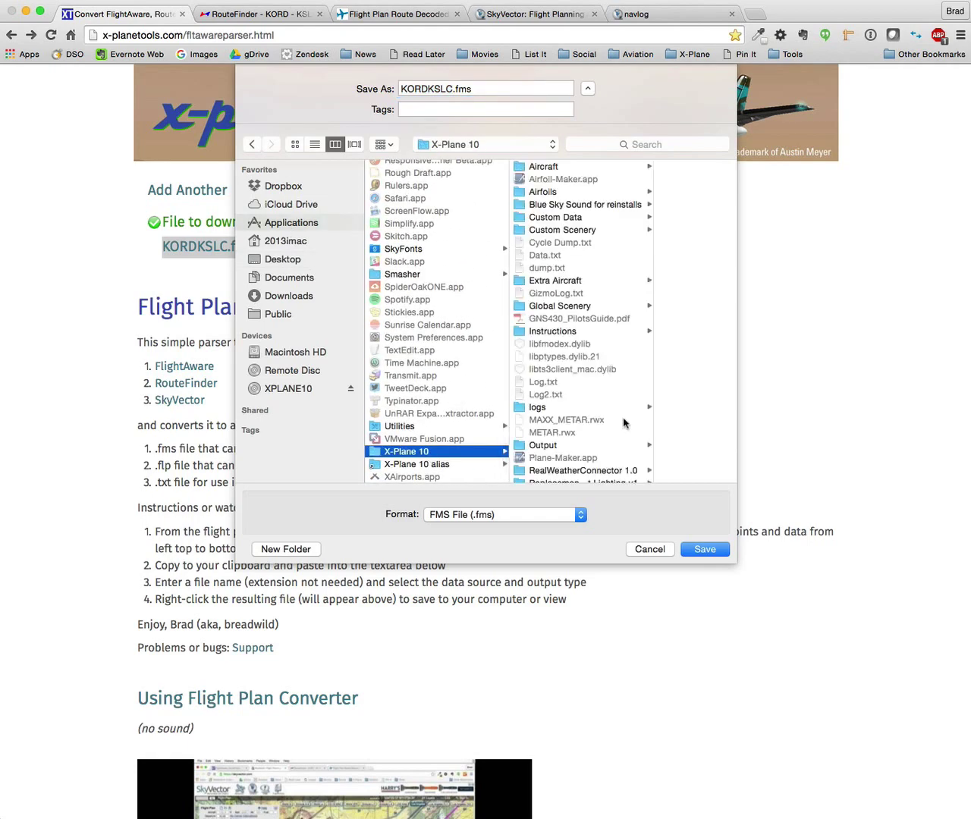
scroll(down, 3)
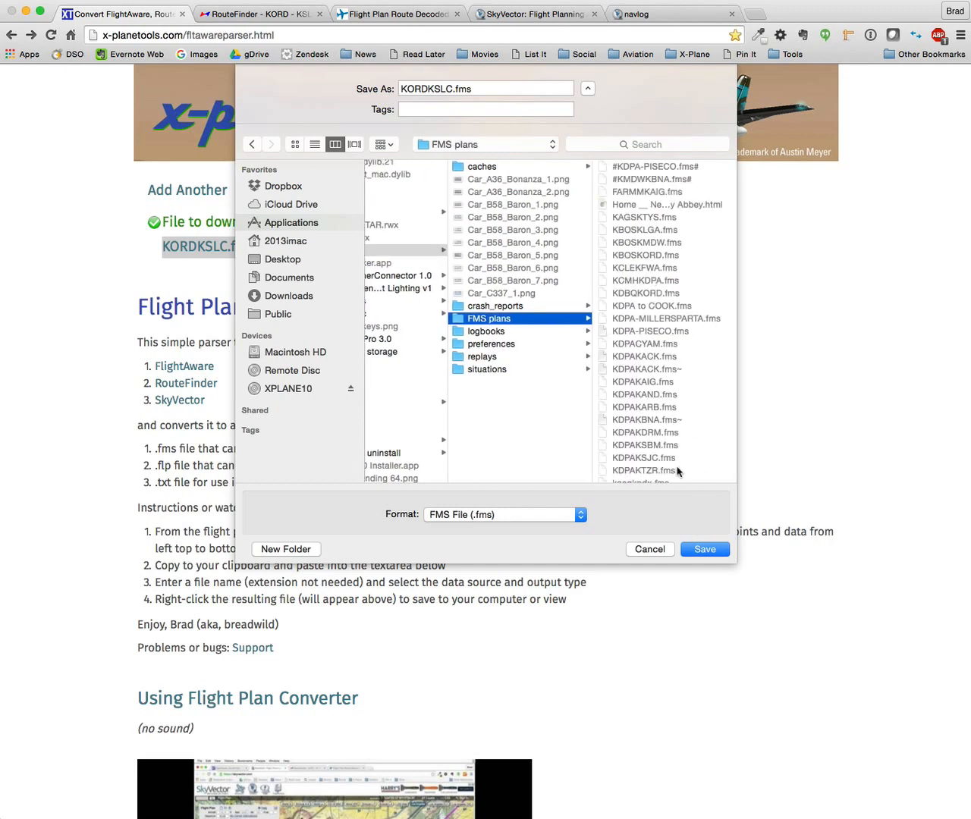
mouse_move(650, 549)
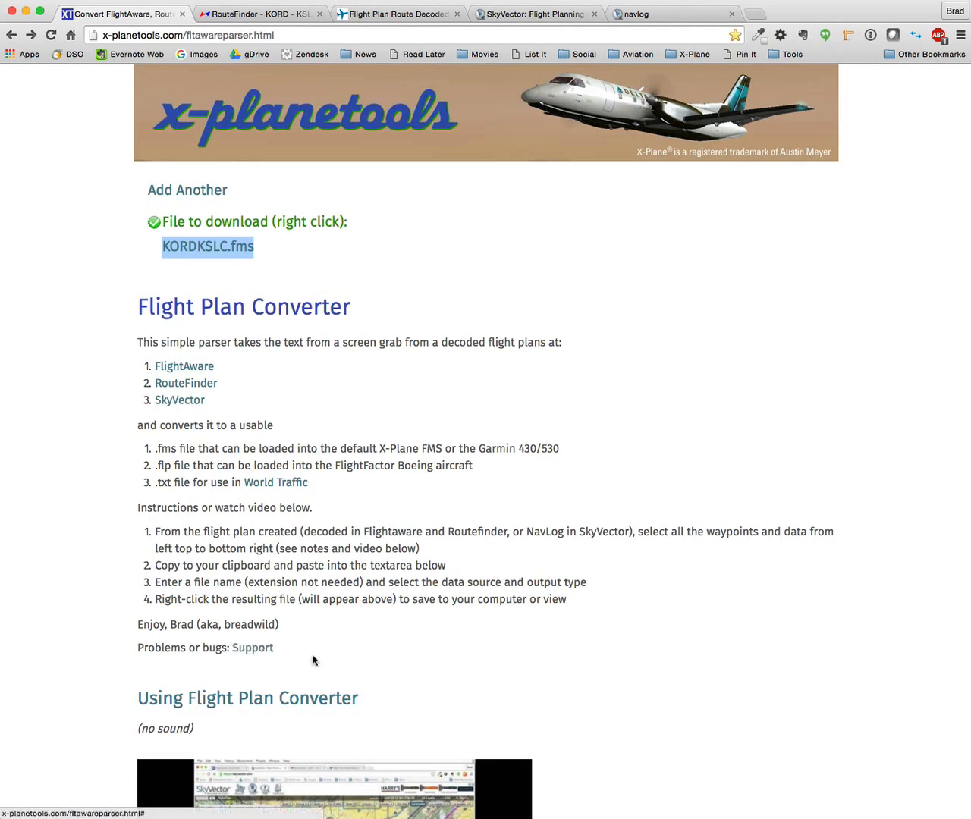
scroll(down, 3)
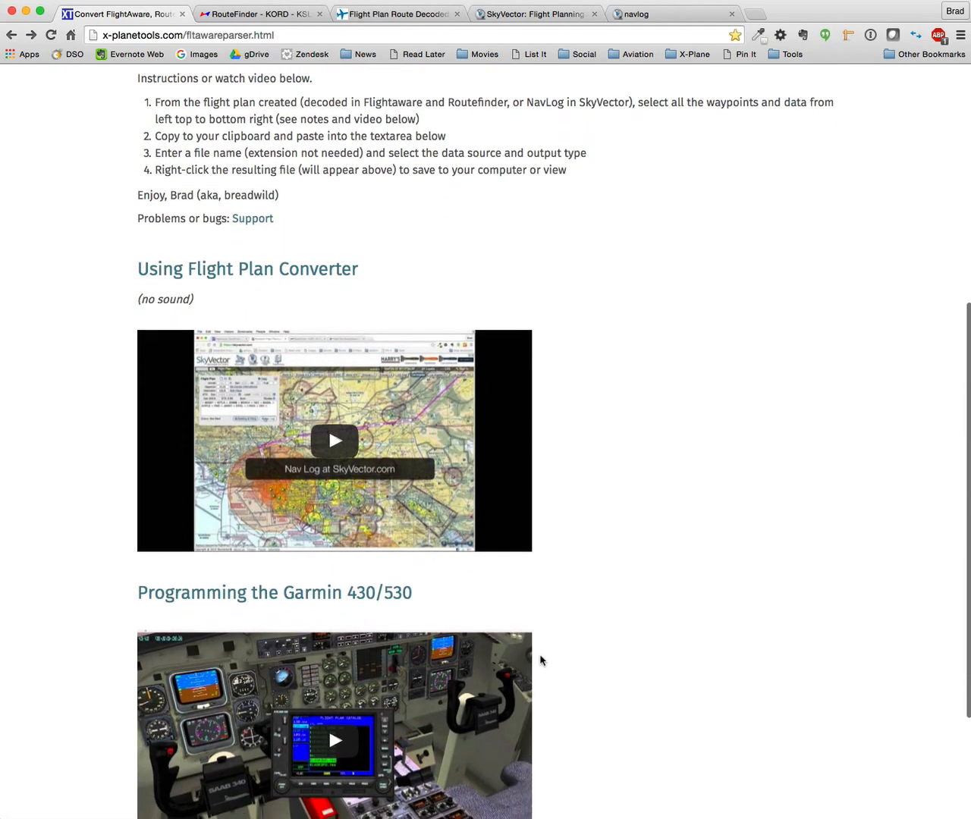